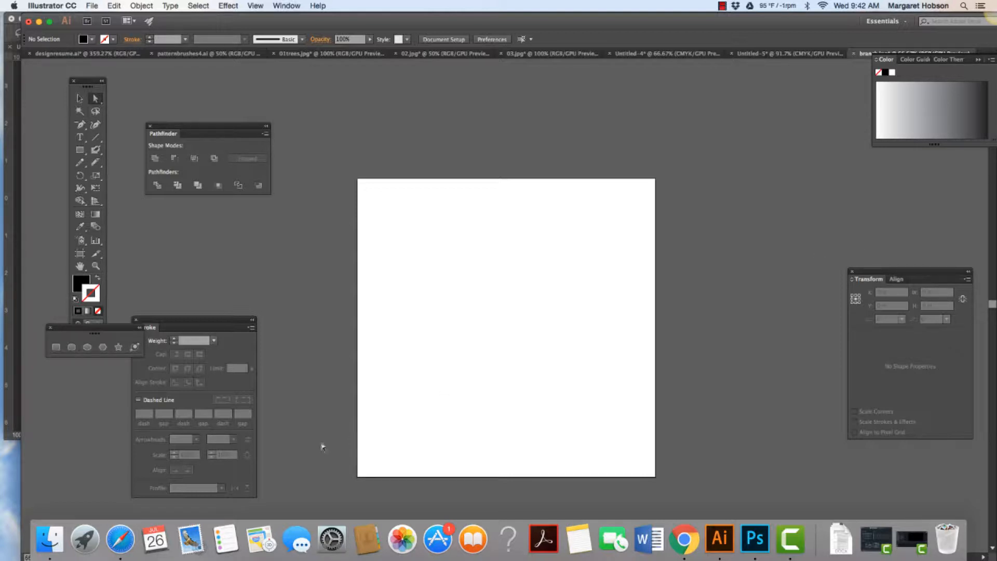
Open Finder and view sketch2.jpg from the Desktop in Preview
click(49, 539)
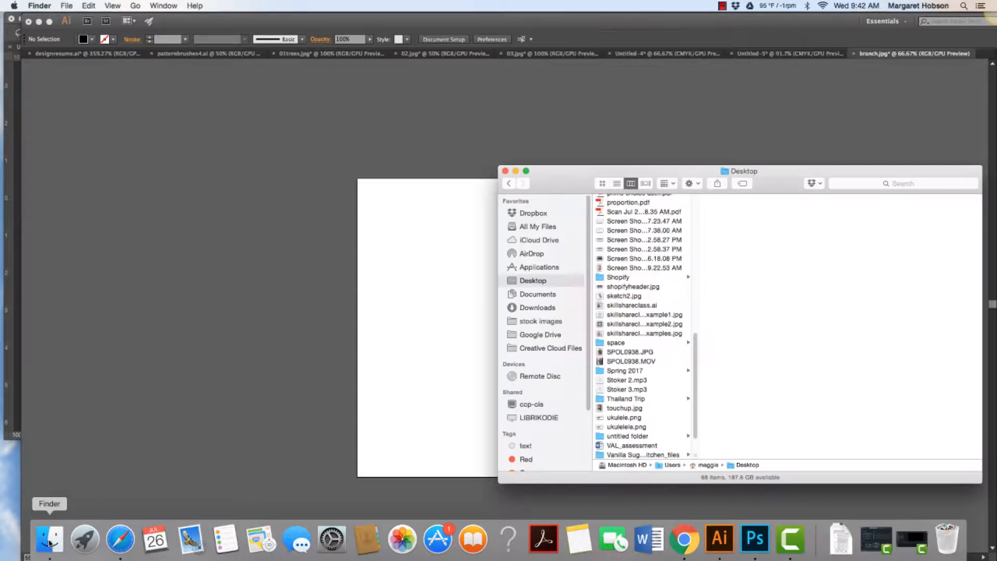
mouse_move(550, 324)
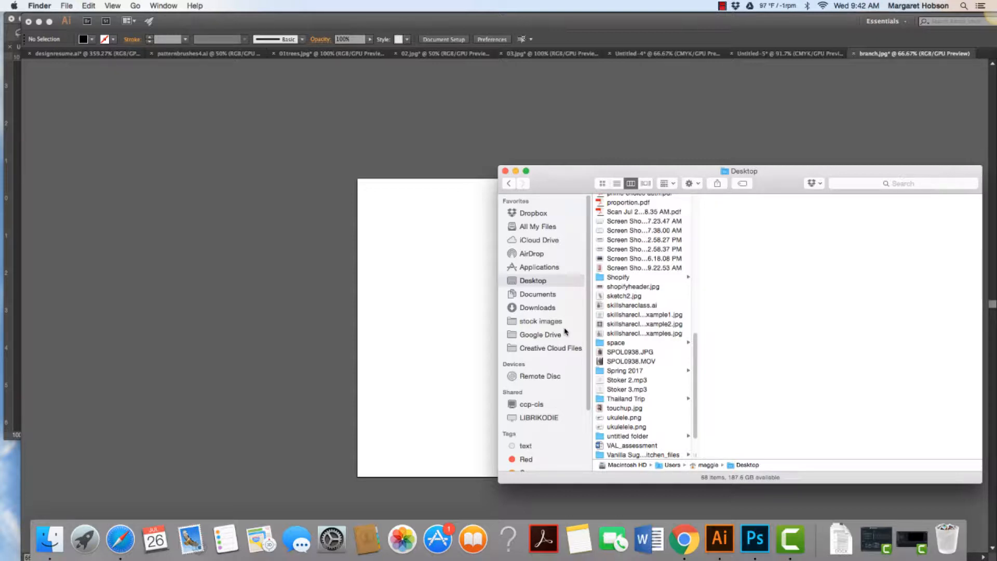
click(623, 295)
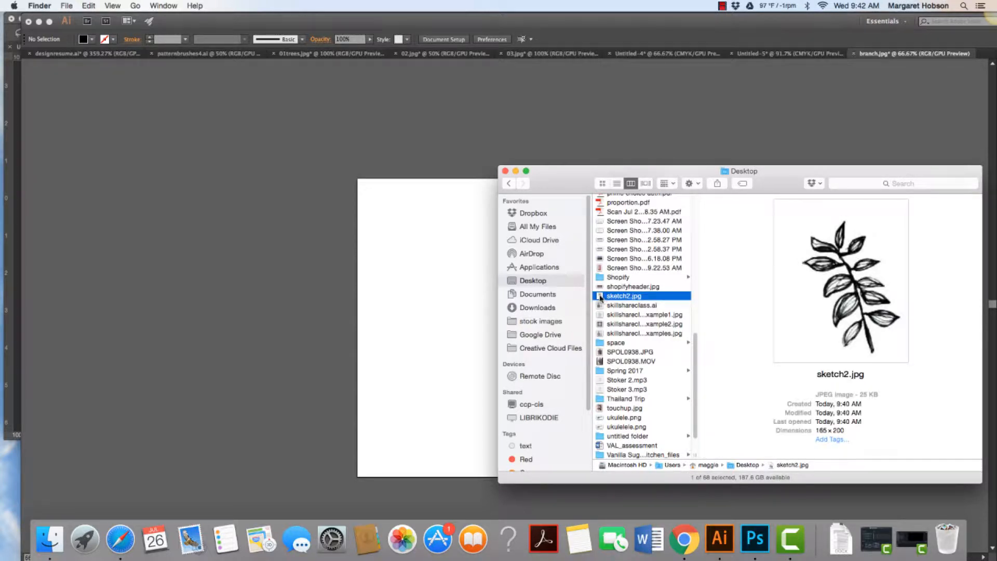
double_click(623, 295)
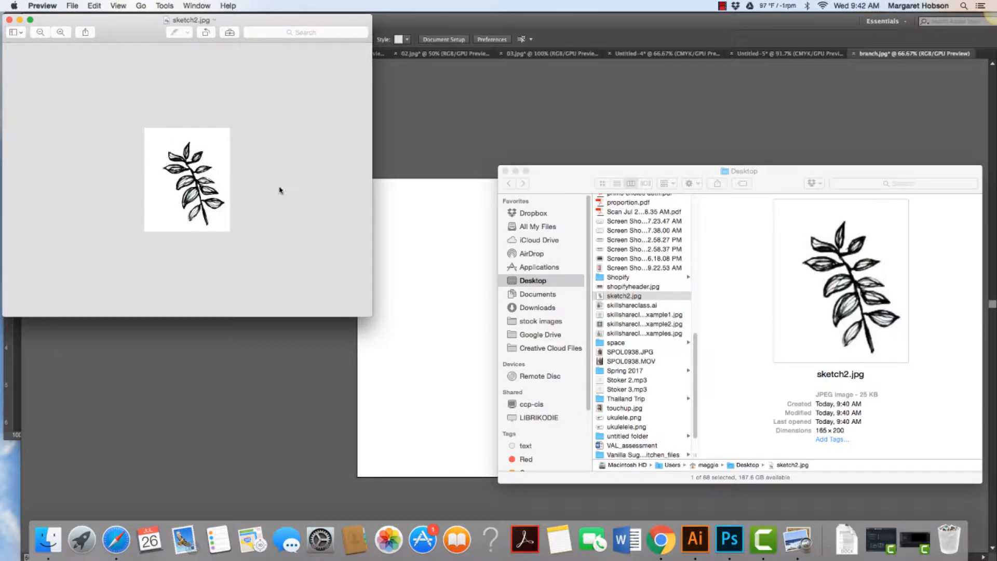
mouse_move(273, 191)
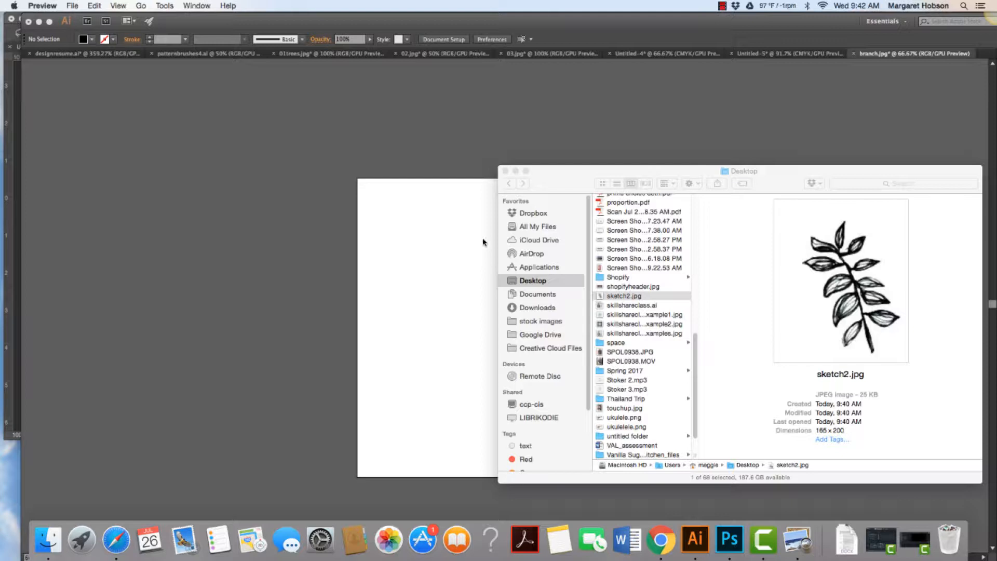
mouse_move(634, 377)
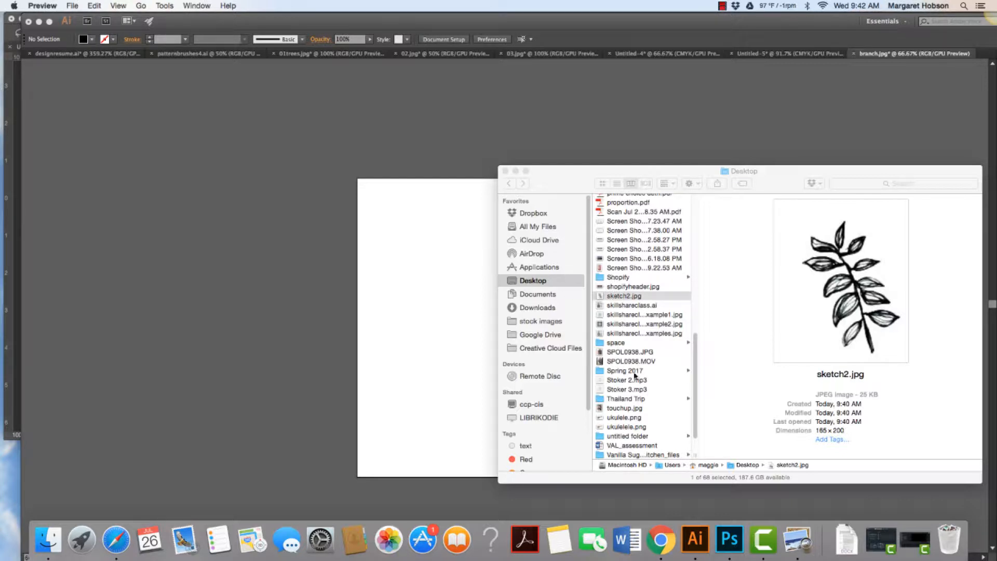
mouse_move(505, 172)
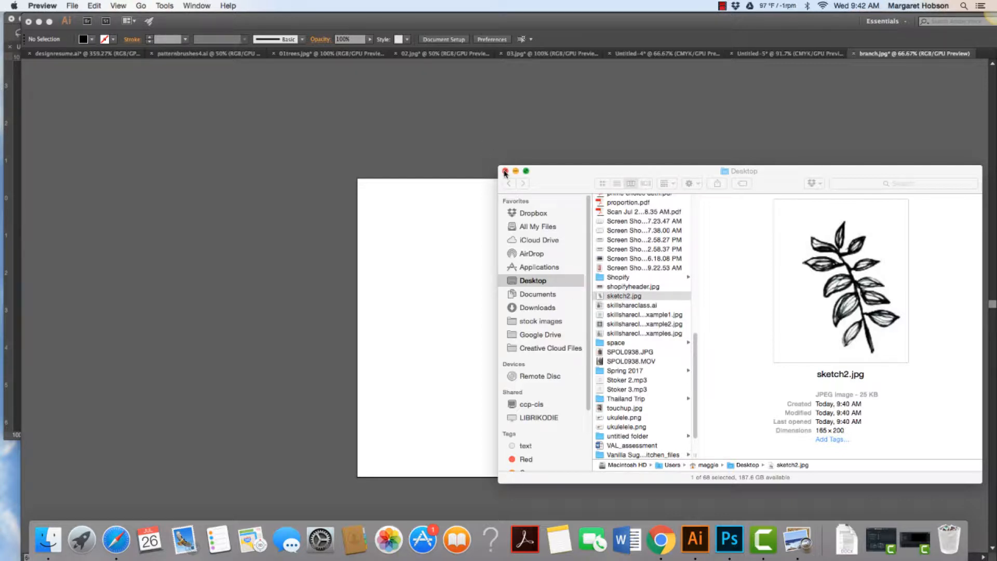
Close Finder and place sketch2.jpg from the Desktop onto the blank Illustrator artboard
click(505, 171)
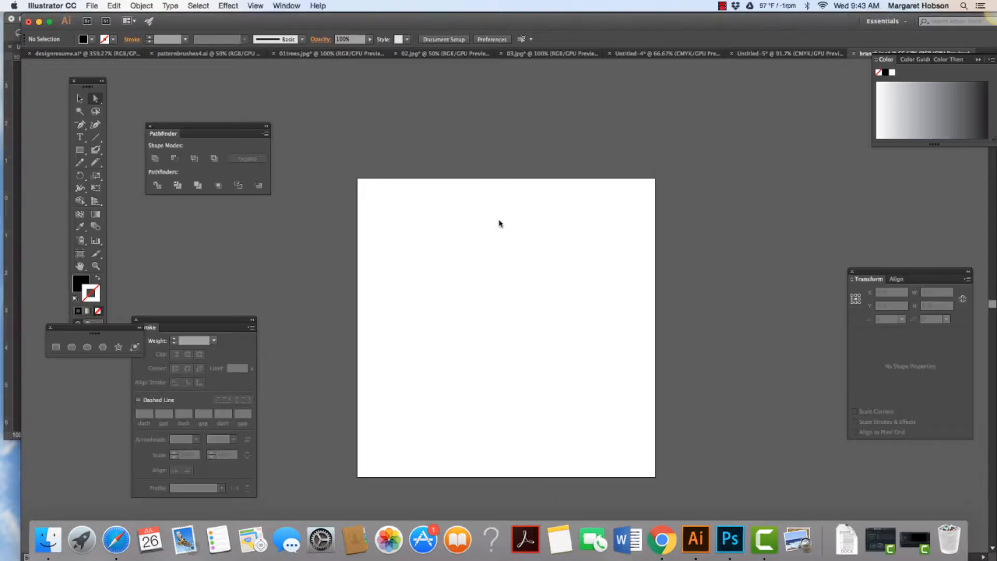
click(91, 5)
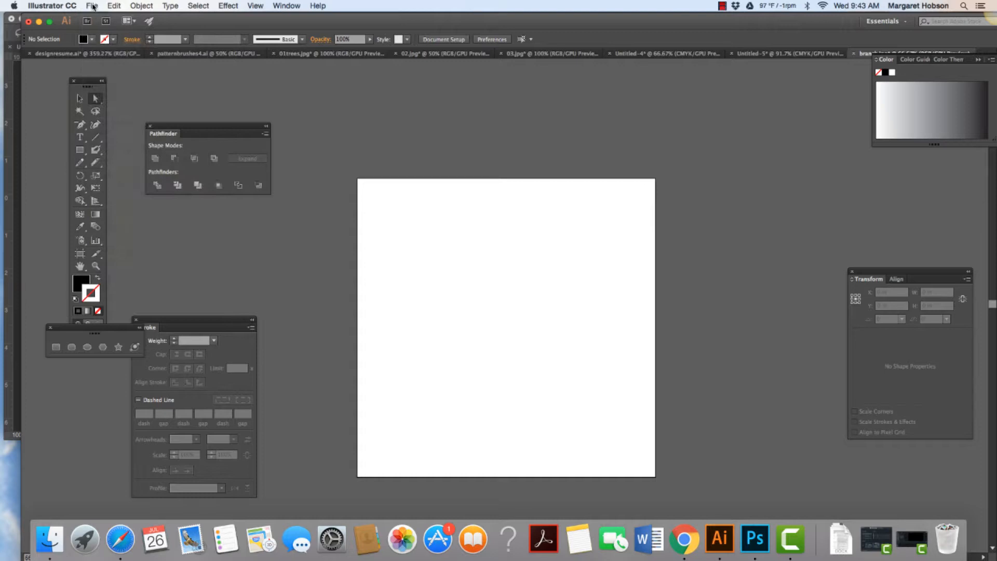
click(91, 5)
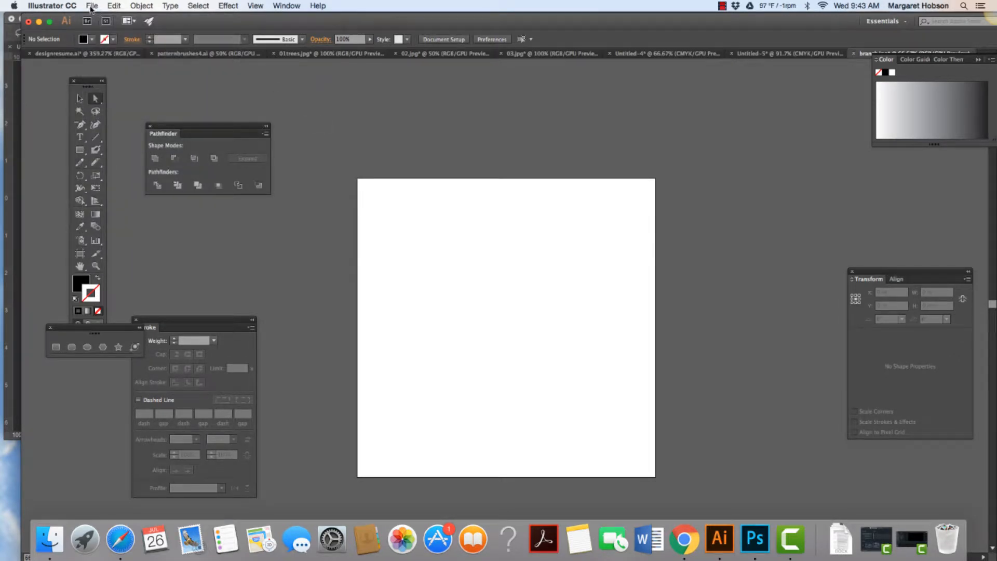
click(91, 6)
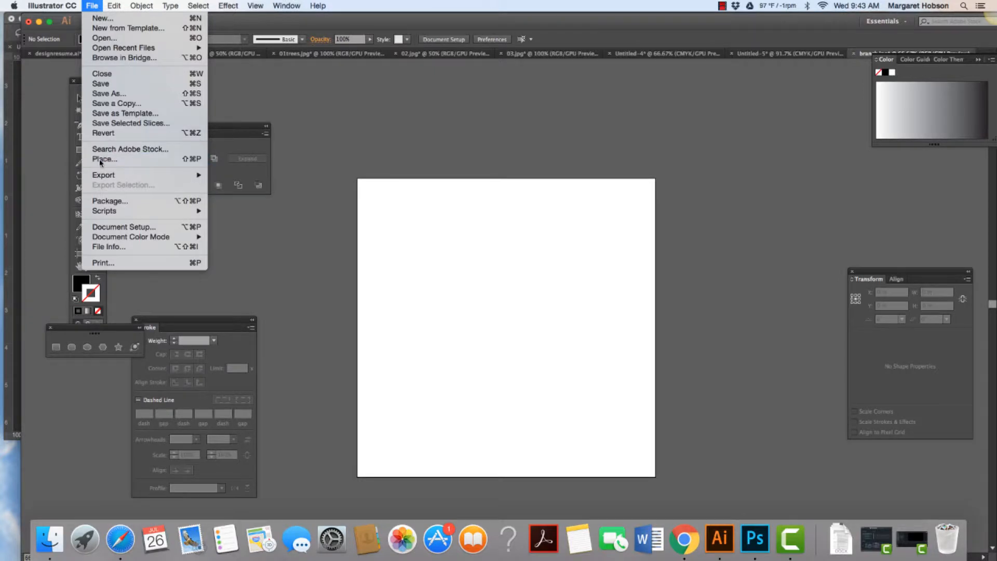
click(105, 159)
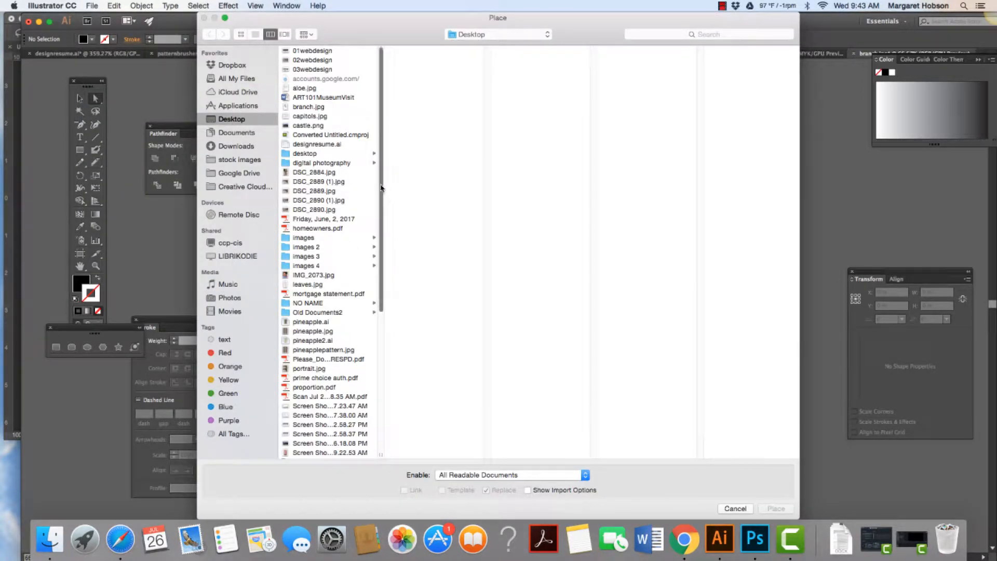
scroll(down, 3)
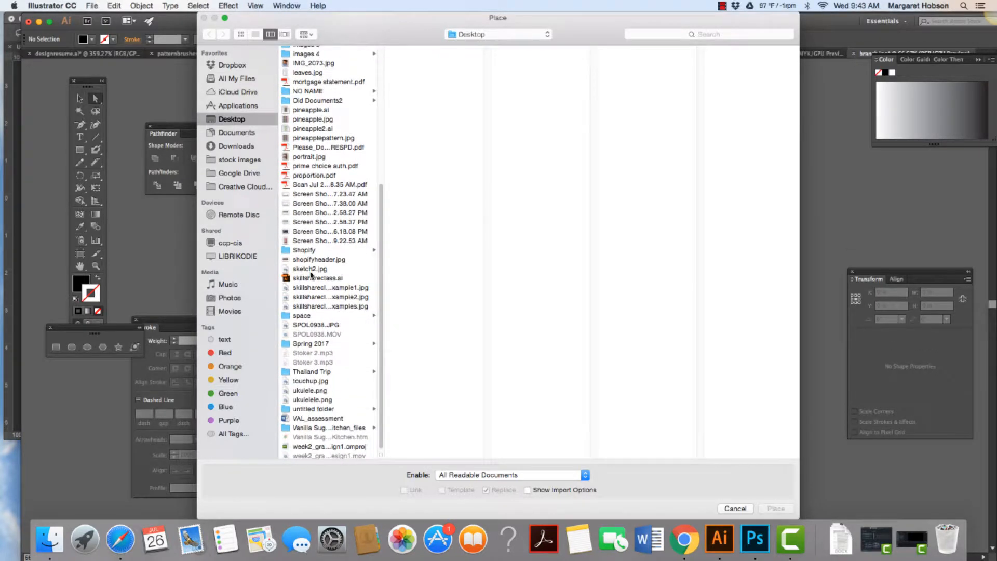
click(308, 269)
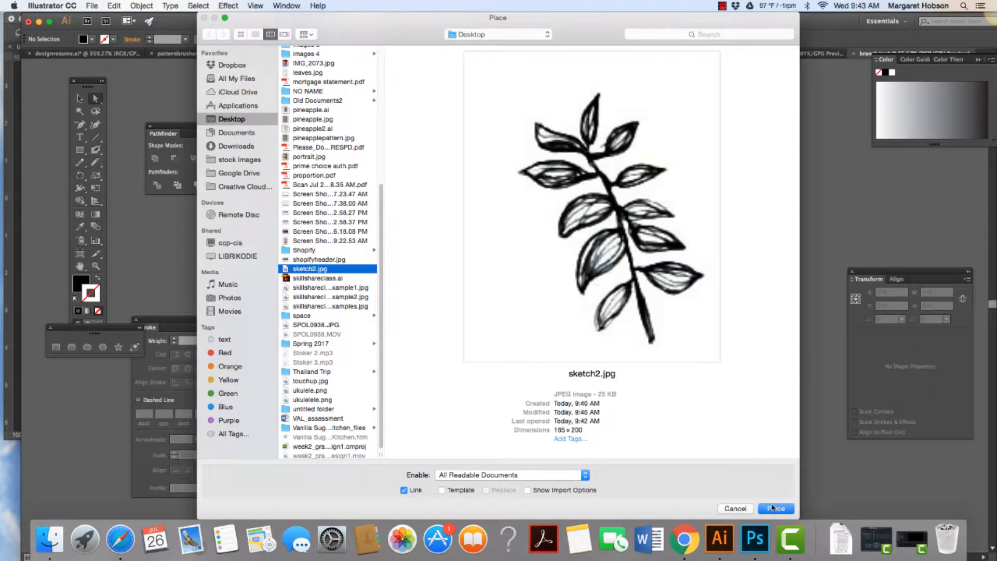
click(775, 508)
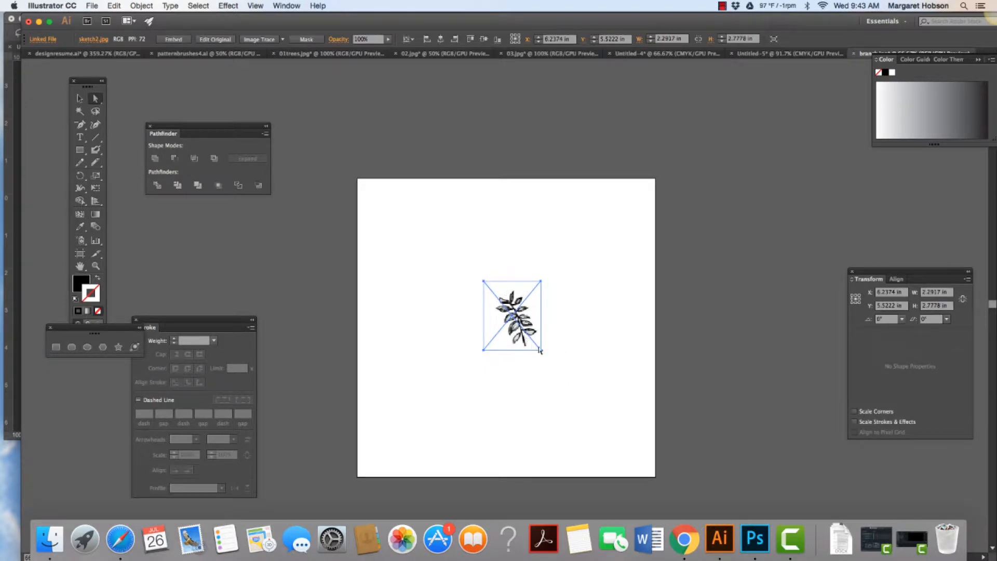
mouse_move(554, 369)
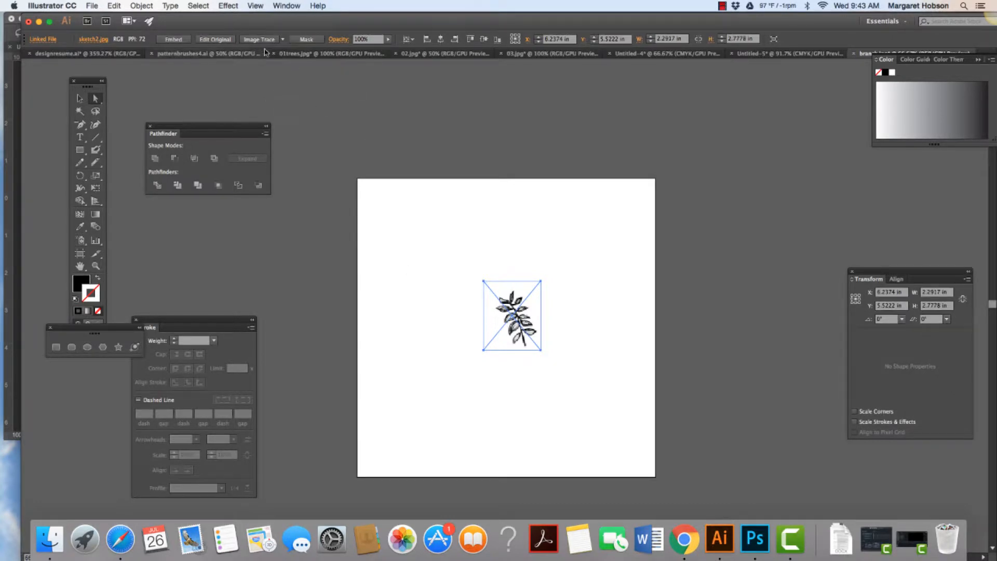
Trace sketch2.jpg with the Black and White Logo preset, then expand it into vector shapes
click(281, 39)
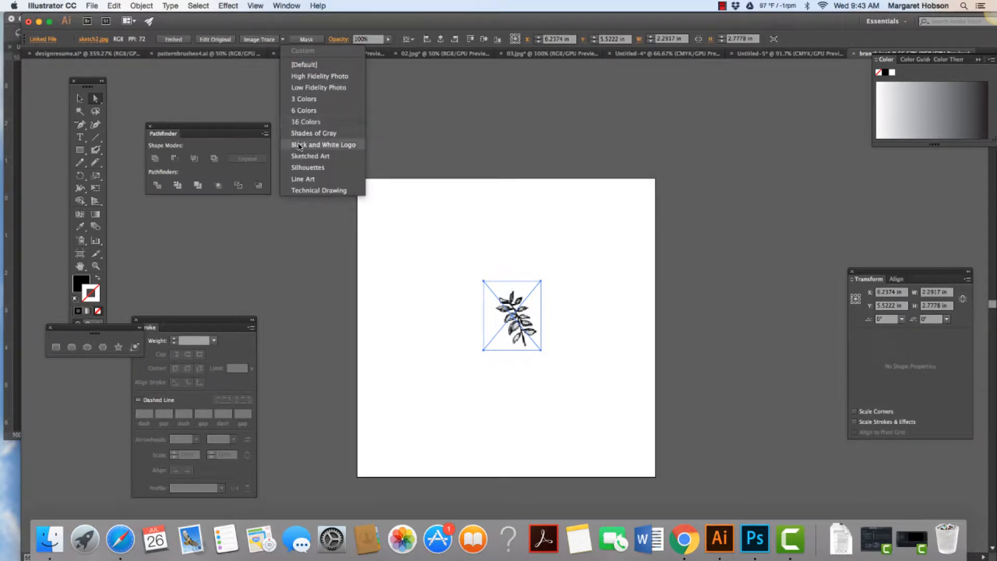
click(323, 144)
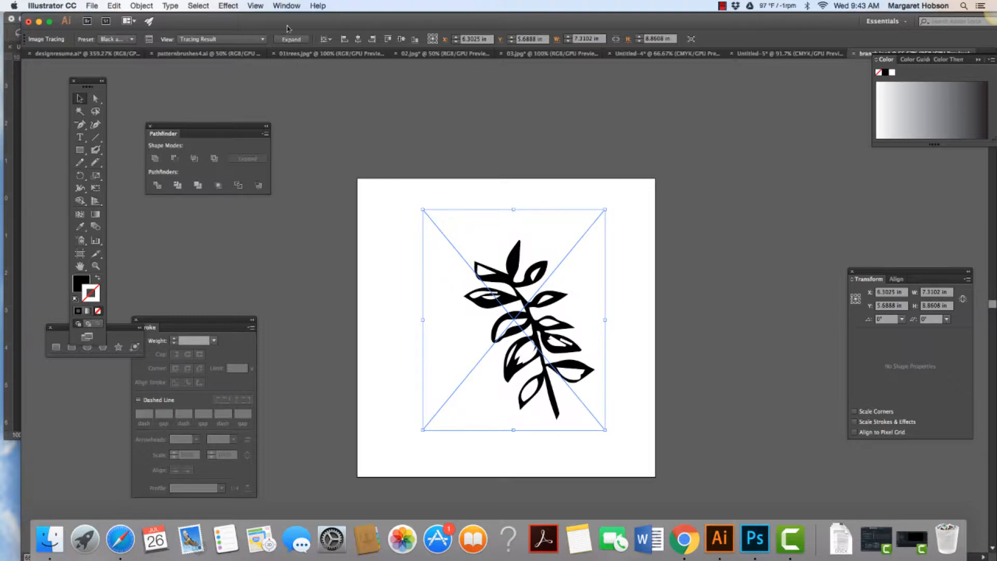
click(290, 39)
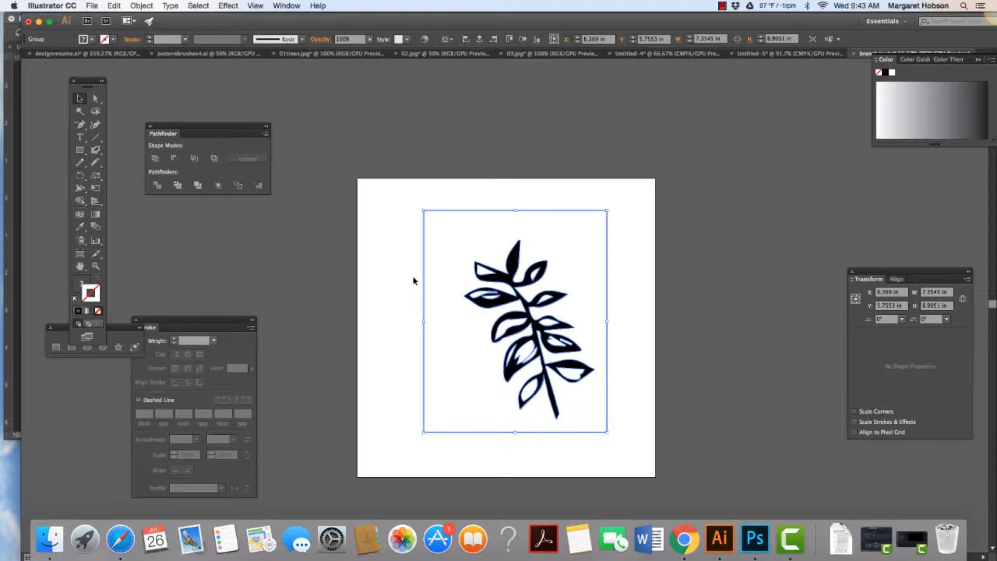
mouse_move(451, 304)
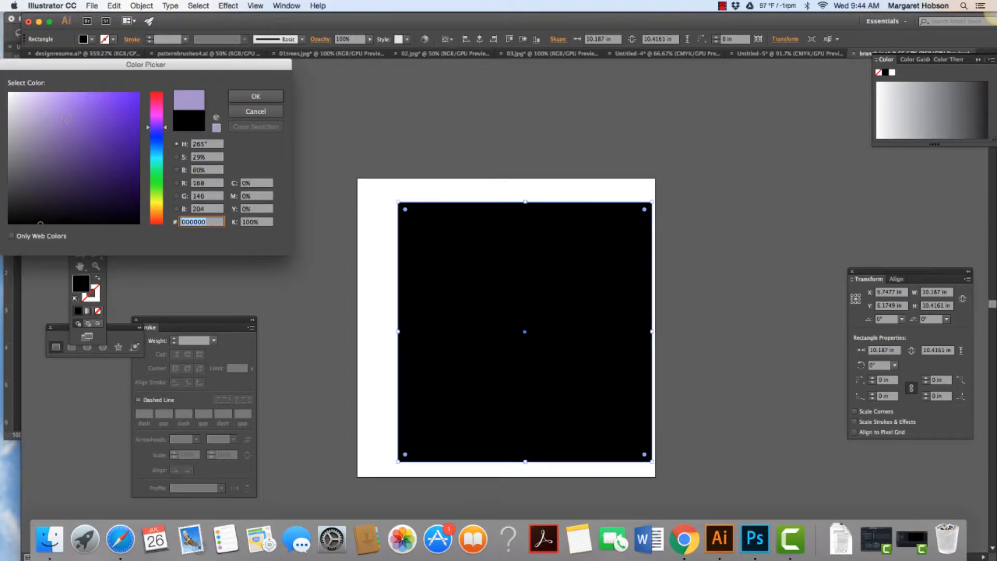
Fill the background rectangle gray and set it behind the traced branch
click(142, 5)
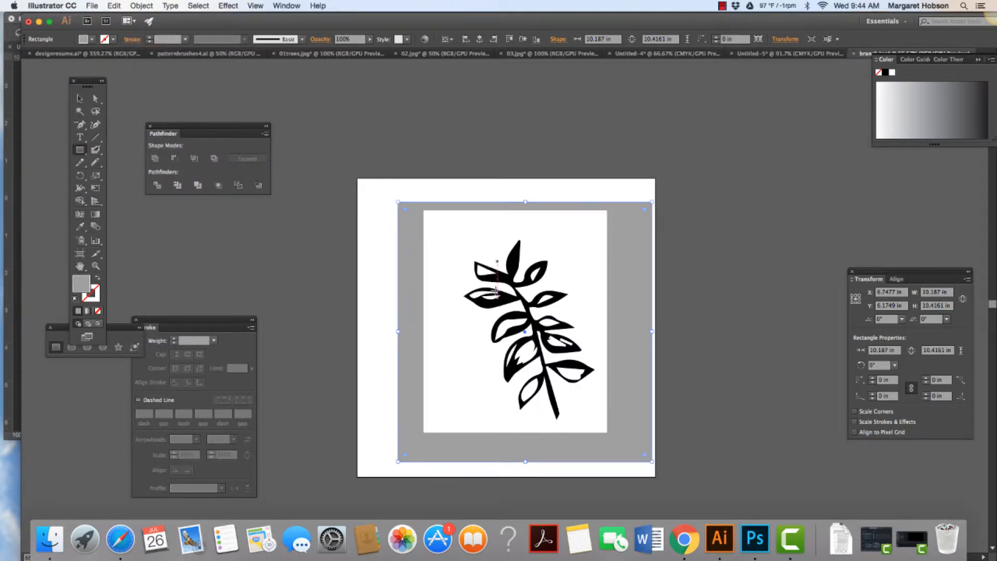
click(95, 99)
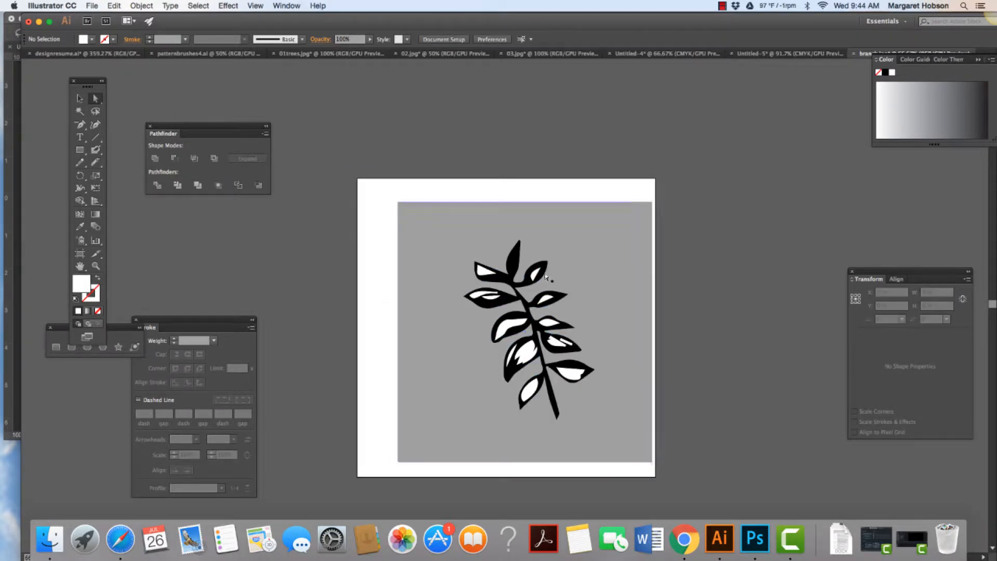
mouse_move(407, 320)
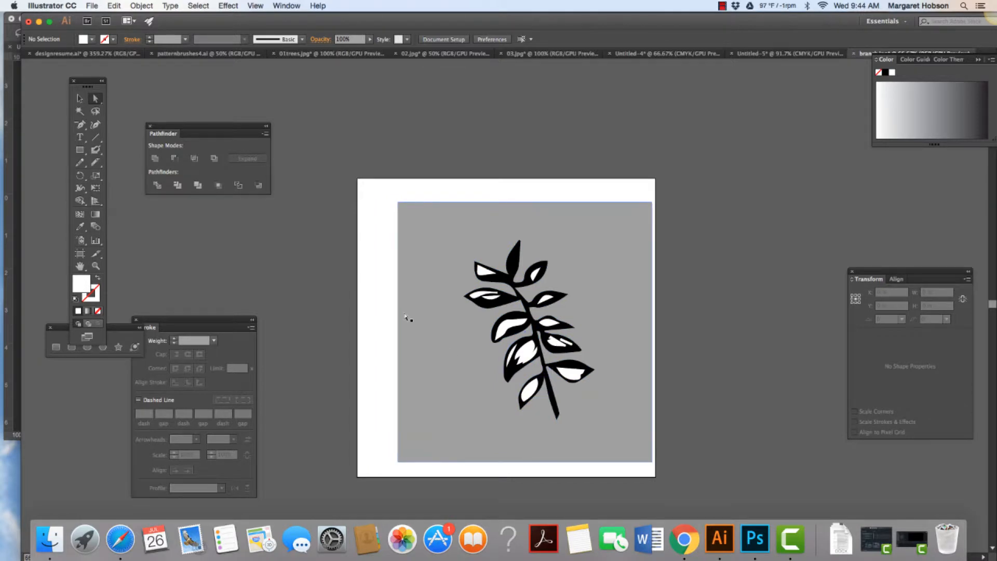
mouse_move(426, 265)
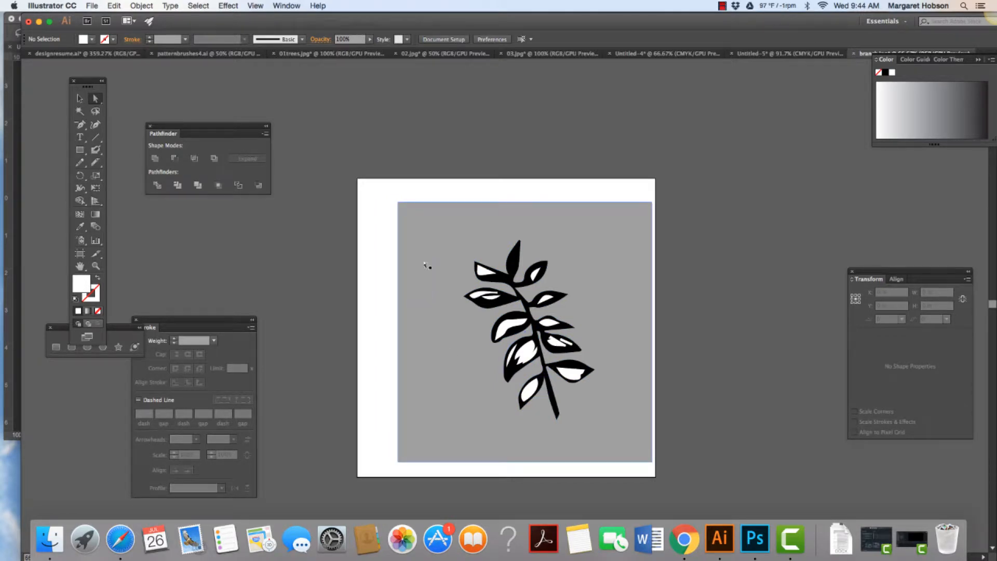
mouse_move(825, 99)
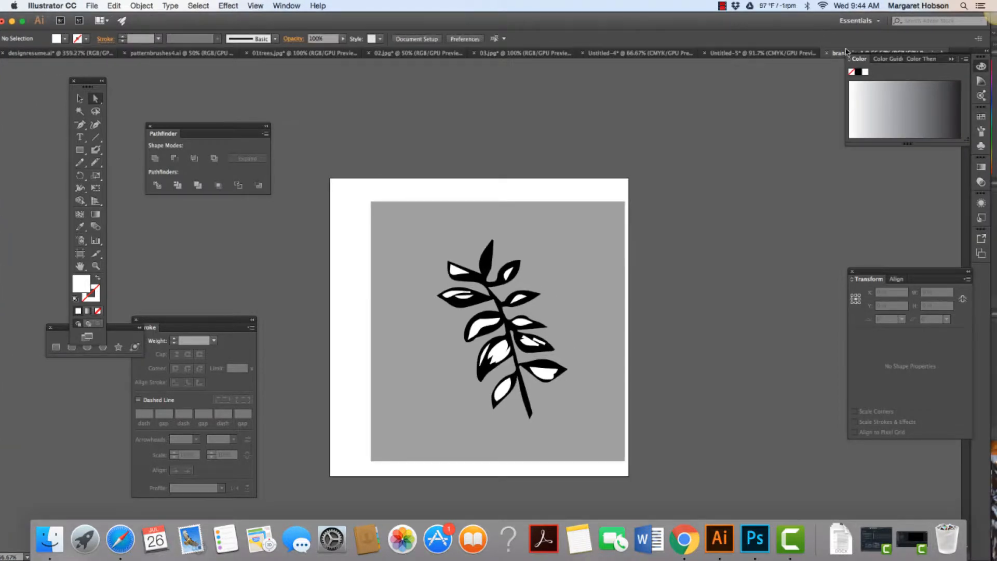
Select the traced branch and set its fill to a purple shade in the Color Picker
click(906, 59)
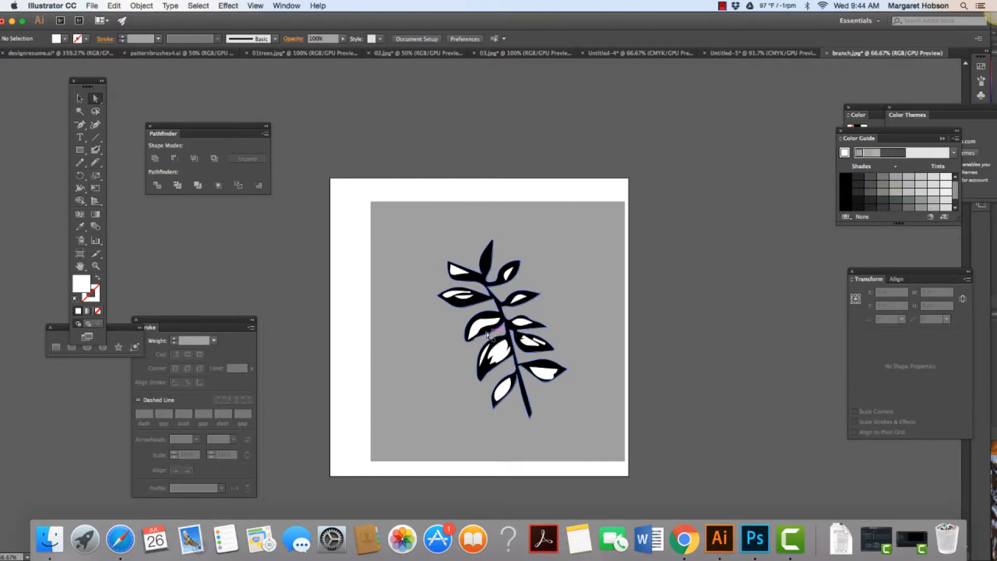
click(484, 329)
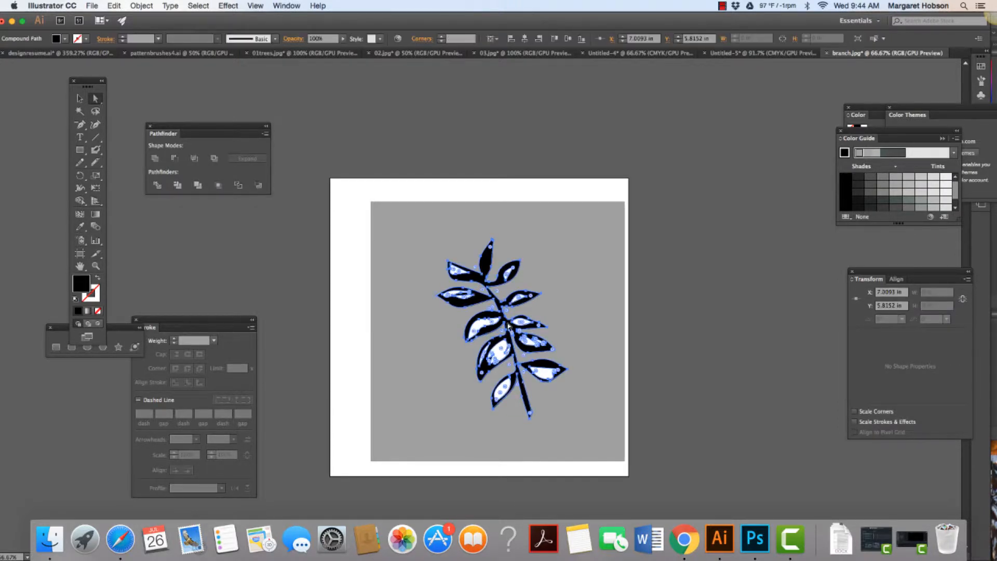
double_click(81, 283)
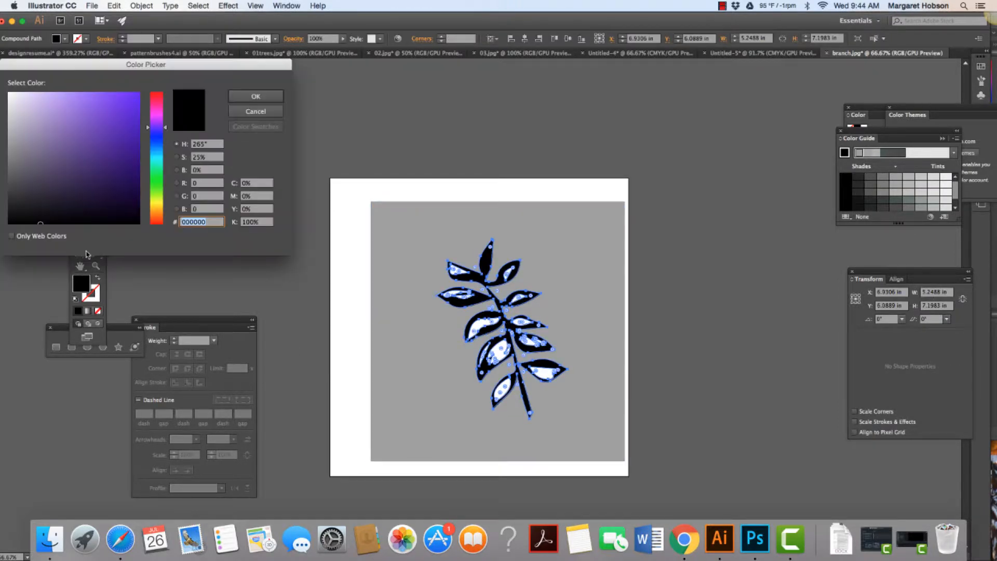
click(97, 139)
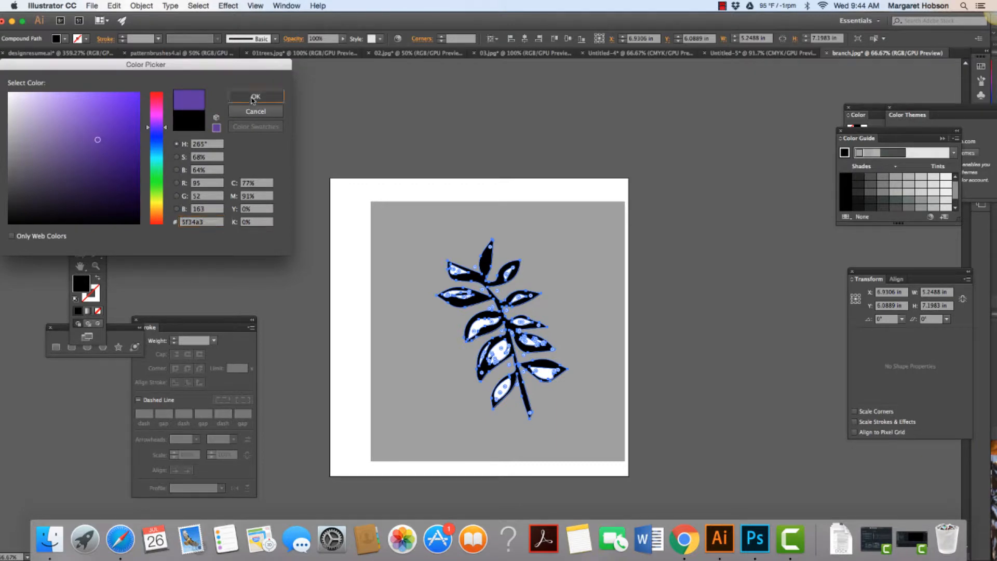
click(255, 96)
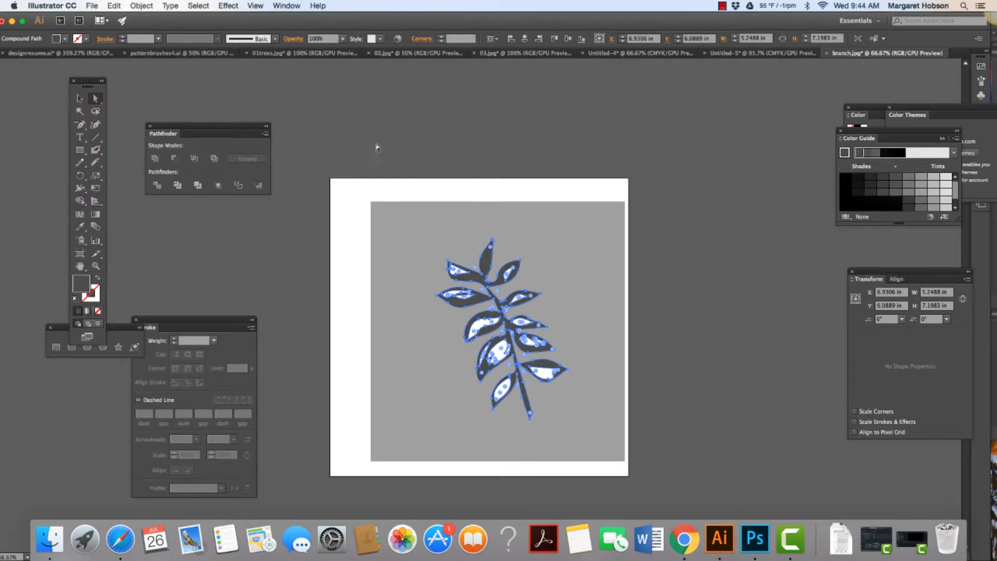
Recolor the branch artwork, then set its fill to dark navy hex 273747
click(398, 39)
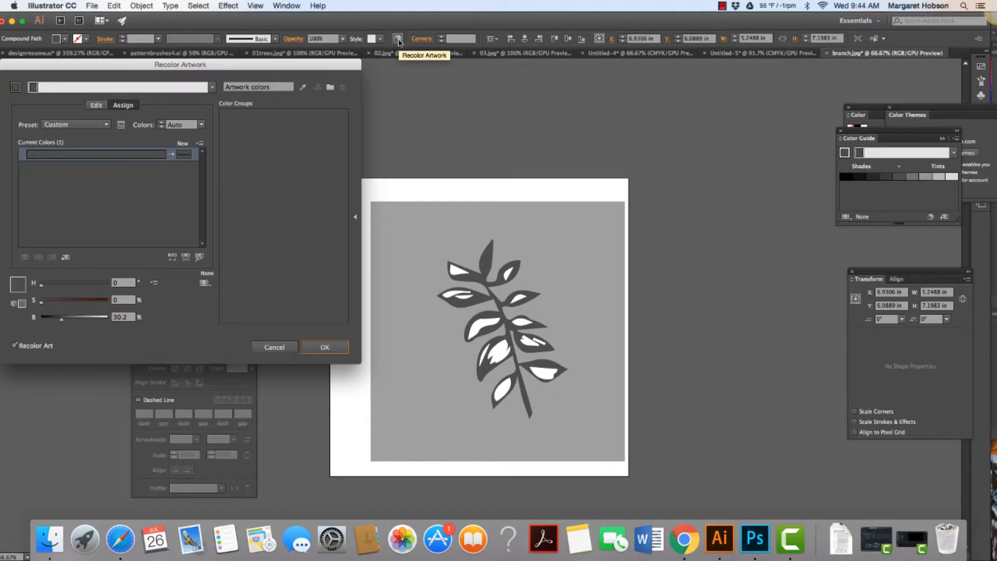
mouse_move(329, 278)
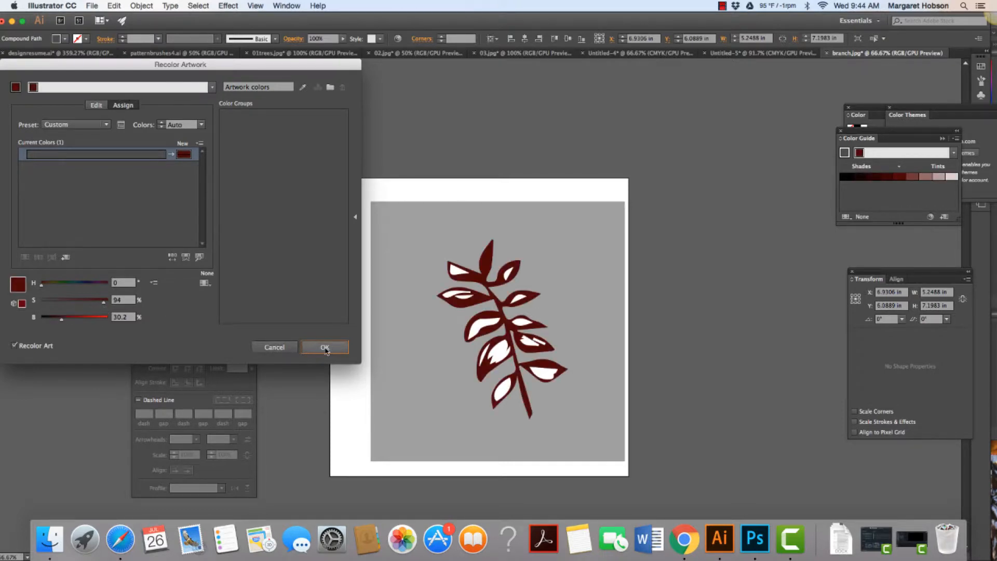
click(324, 347)
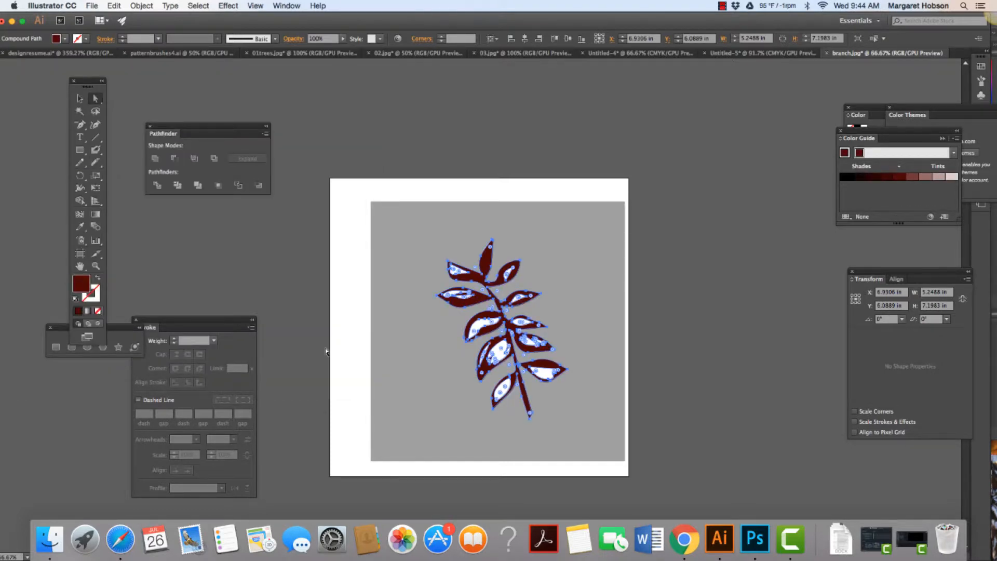
double_click(81, 284)
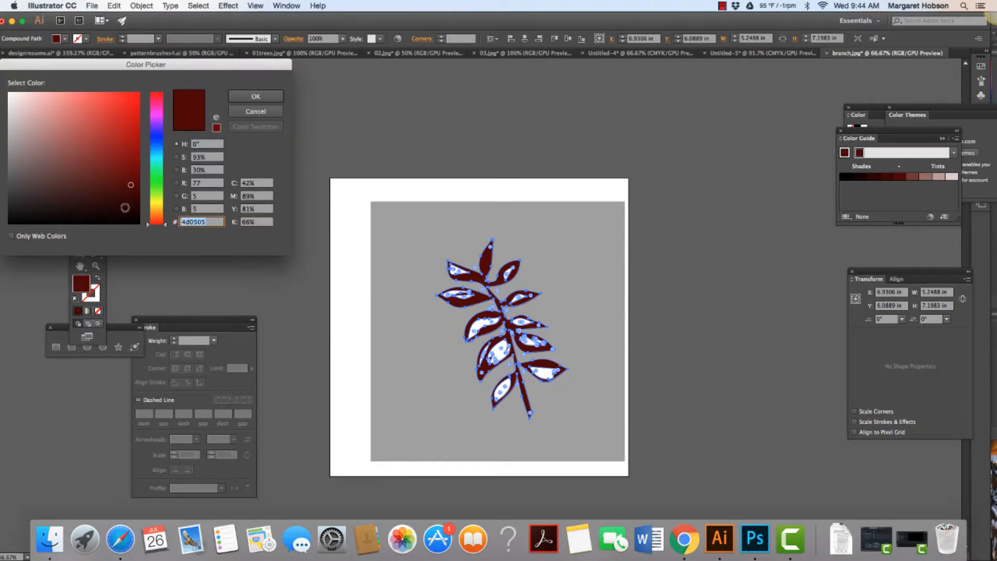
click(255, 96)
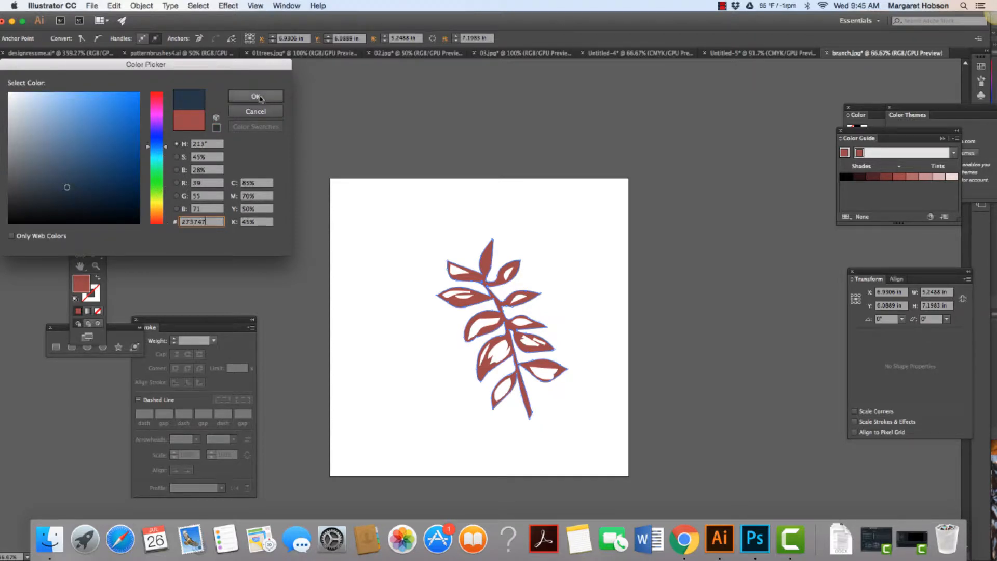
click(255, 96)
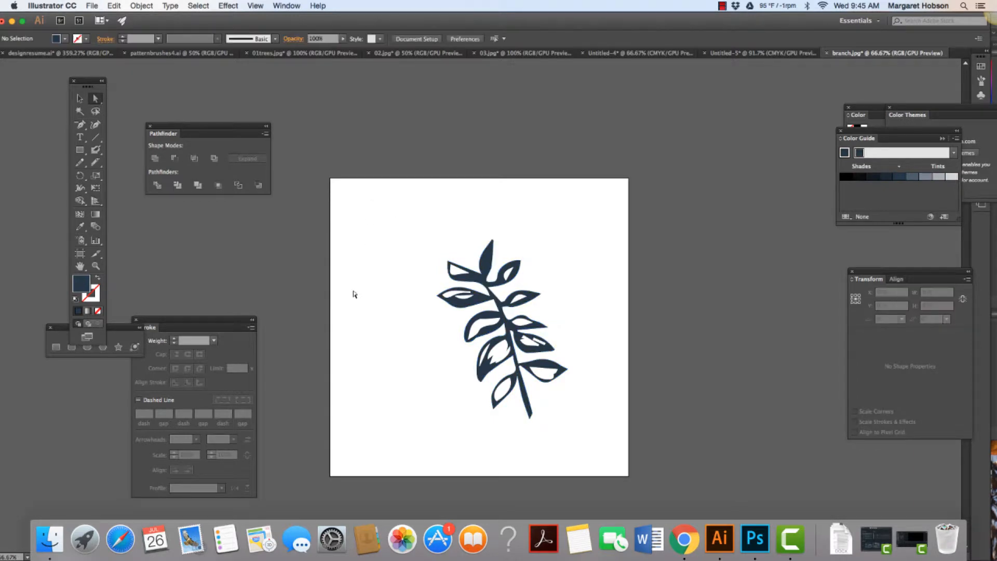
mouse_move(433, 312)
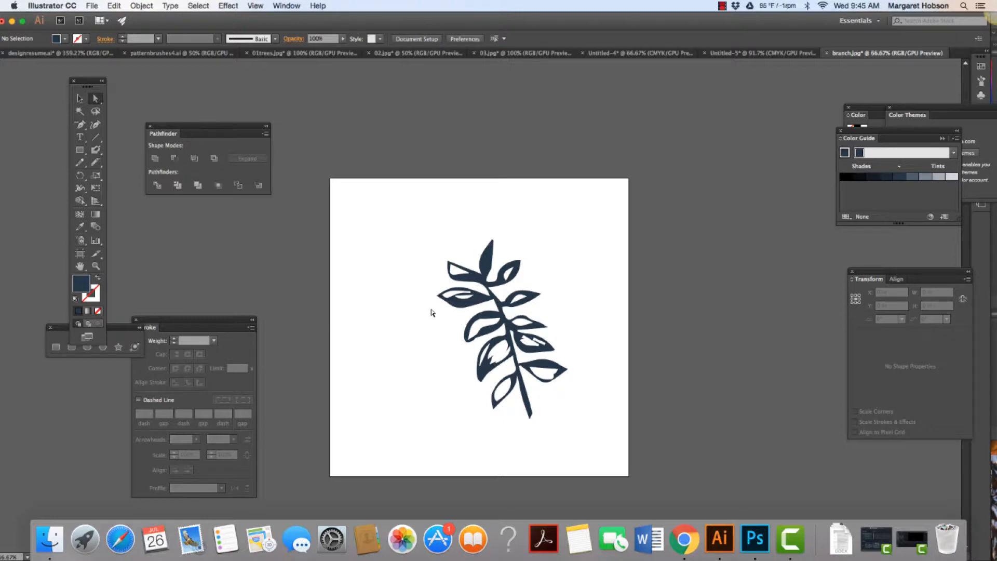
mouse_move(219, 70)
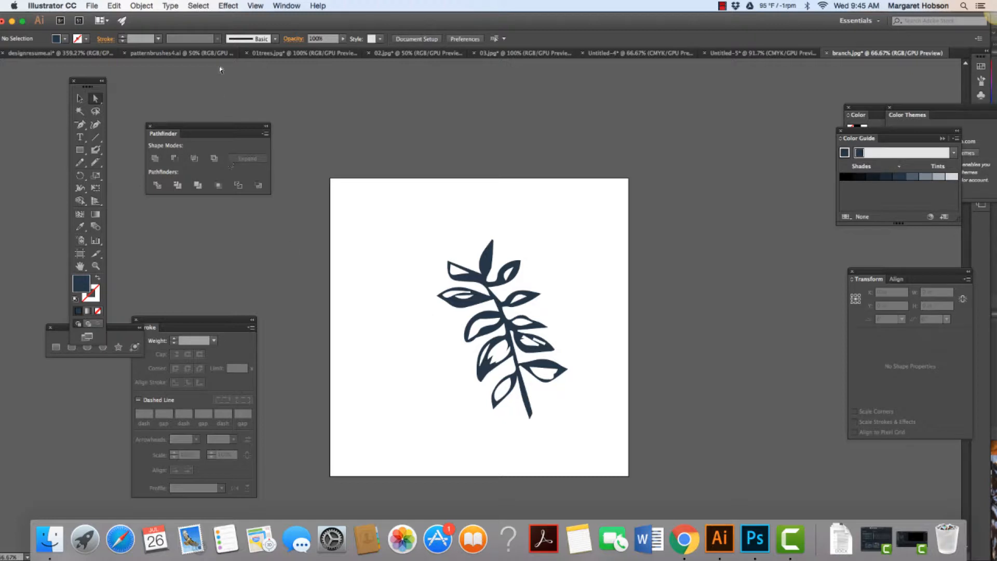
click(92, 6)
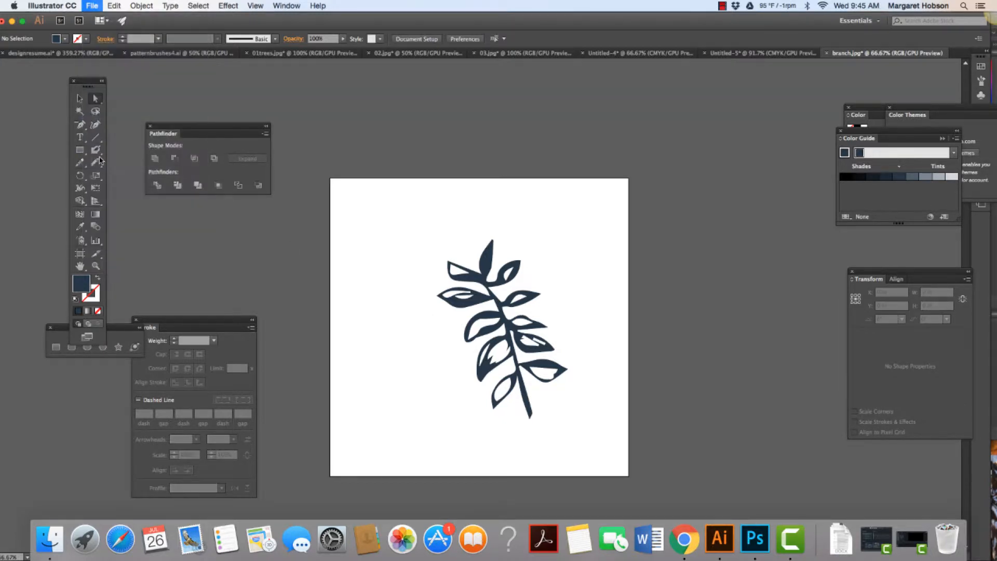
click(91, 5)
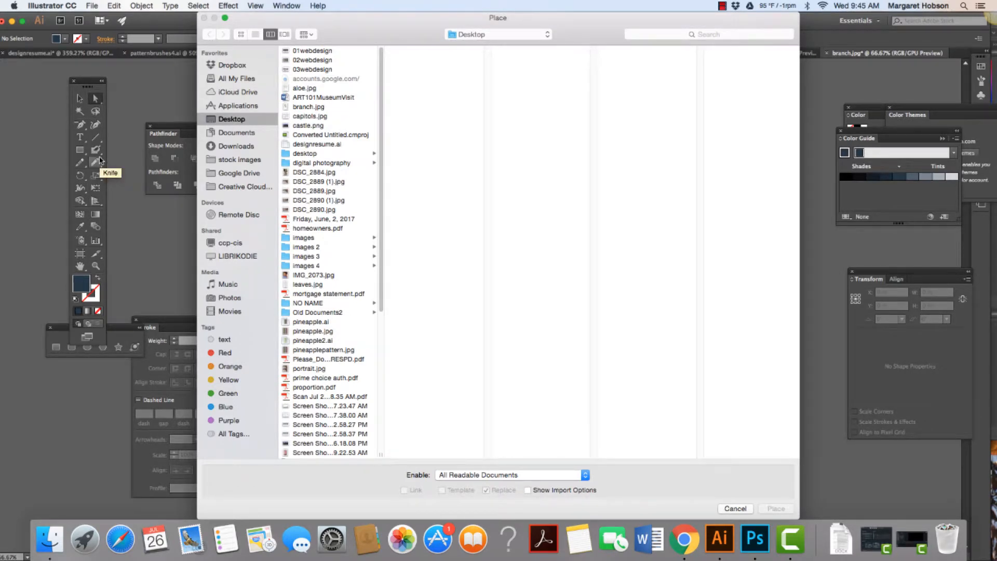
click(707, 34)
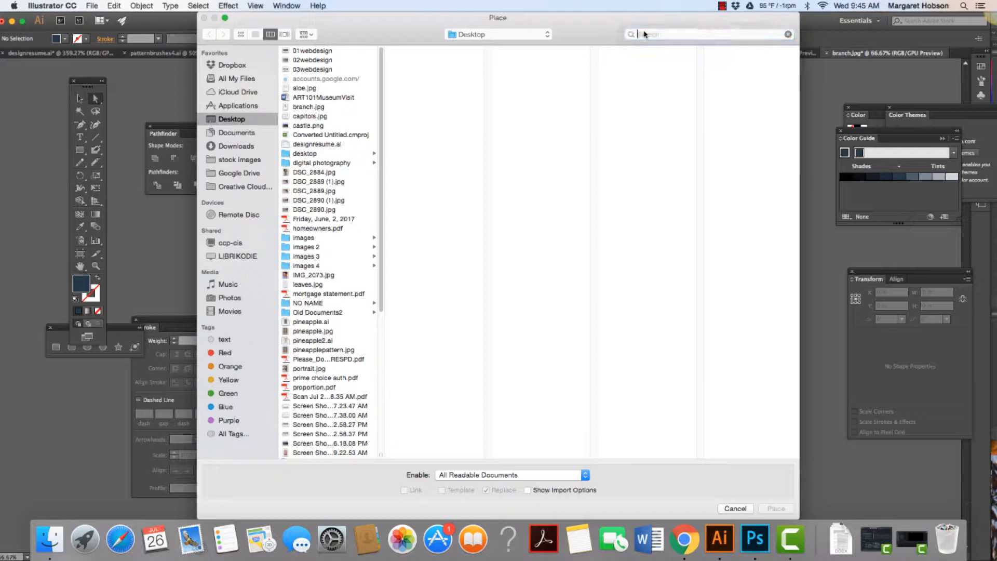
text(sket)
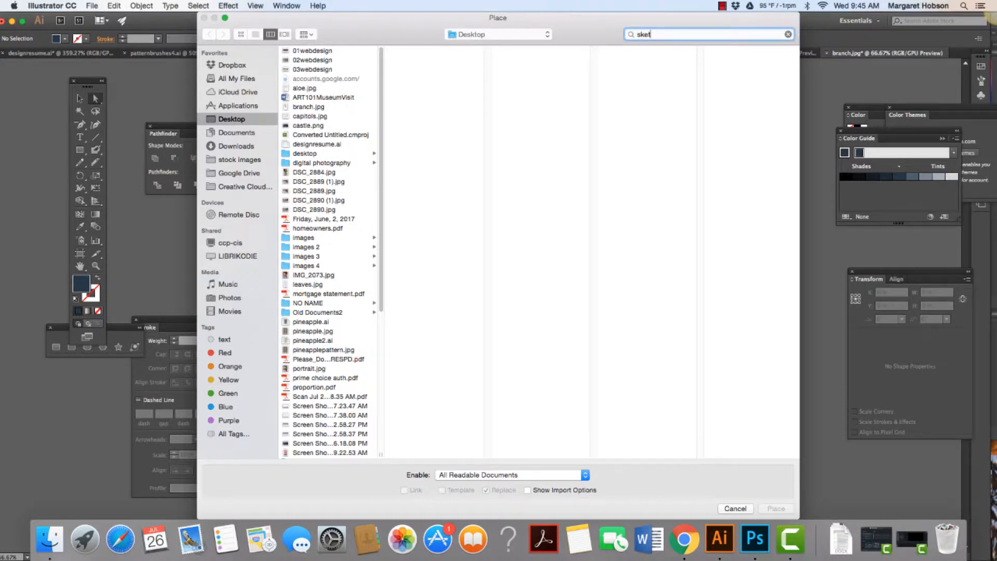
click(774, 508)
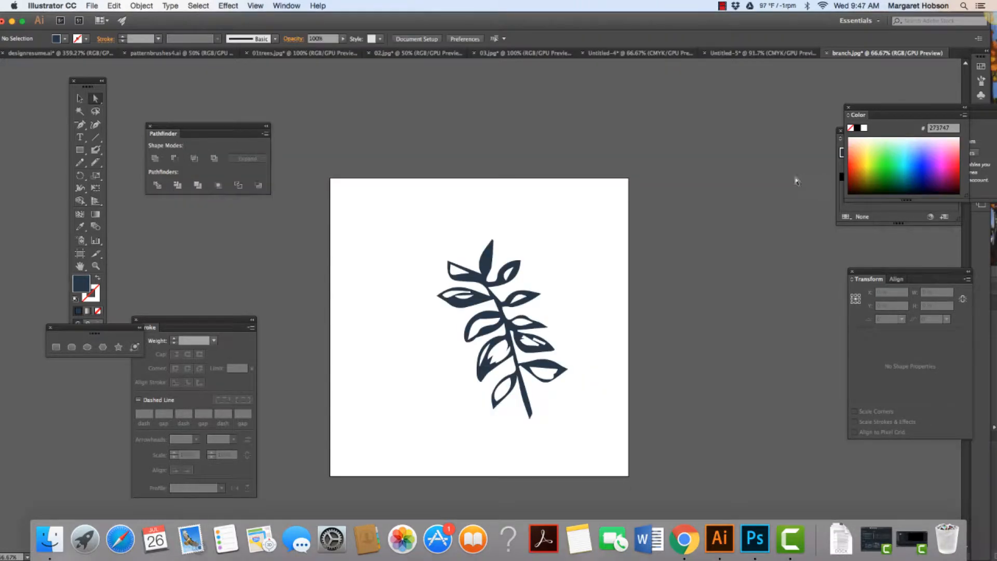
click(721, 6)
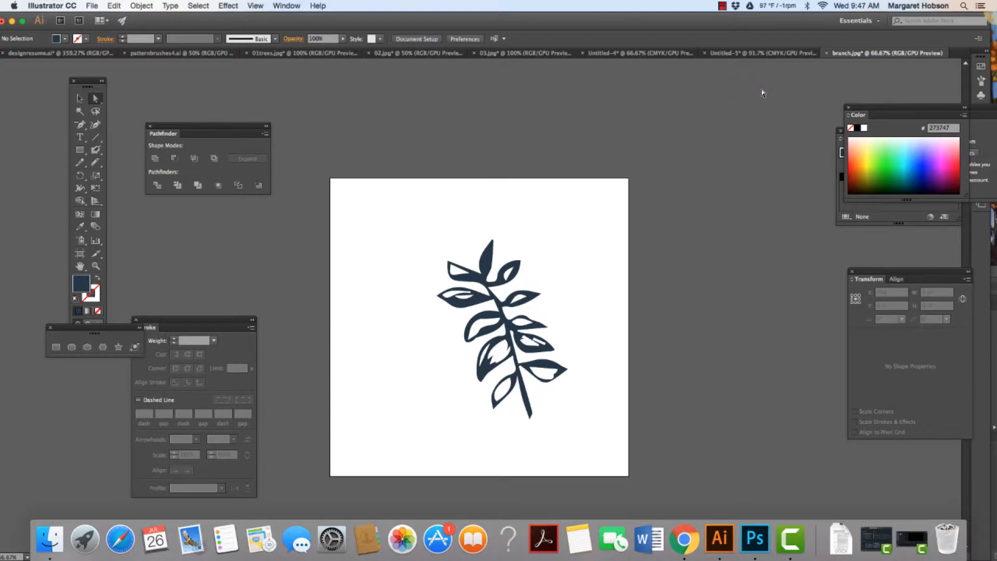
mouse_move(847, 66)
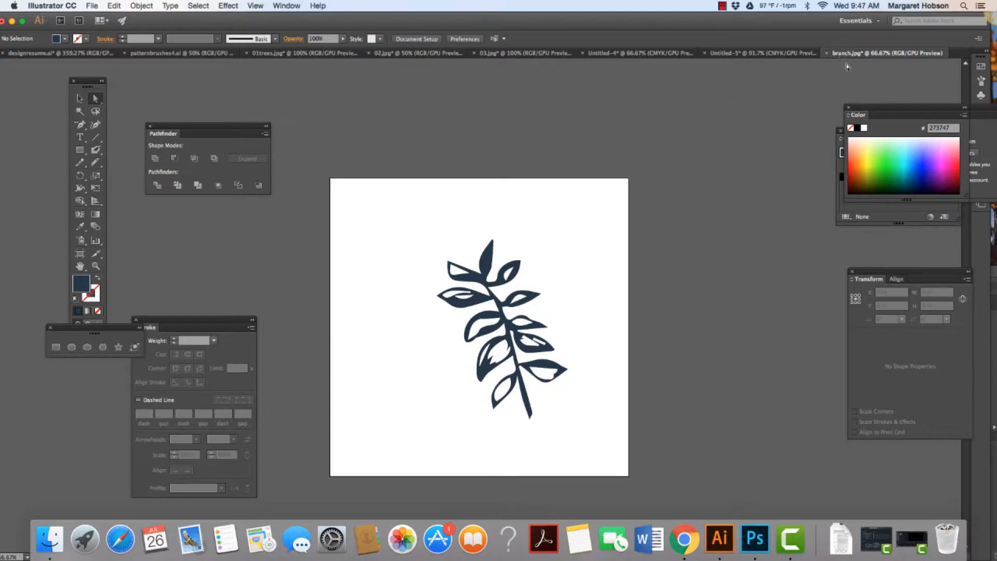
Save the artwork as branch1.ai on the Desktop with default Illustrator options
click(91, 6)
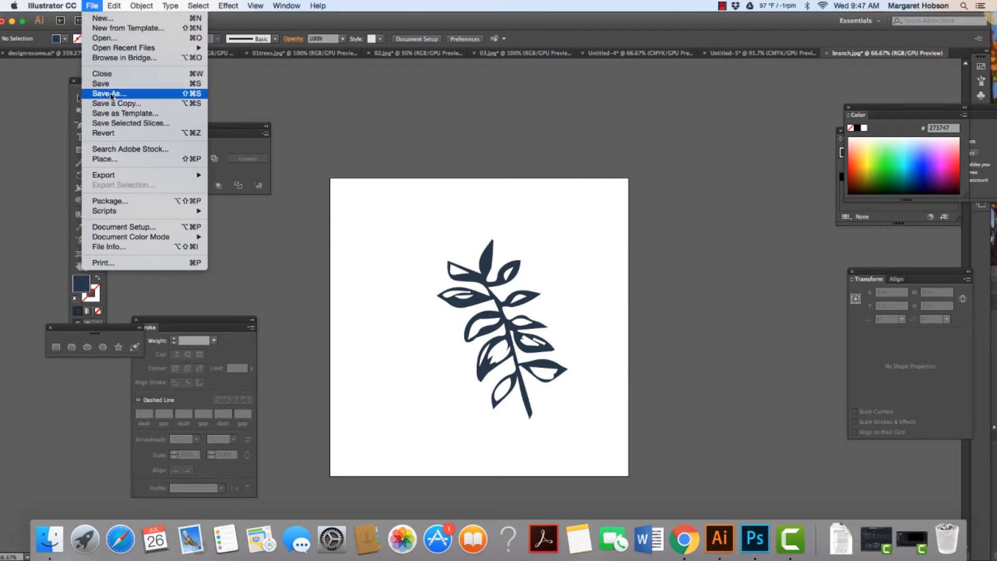
click(110, 93)
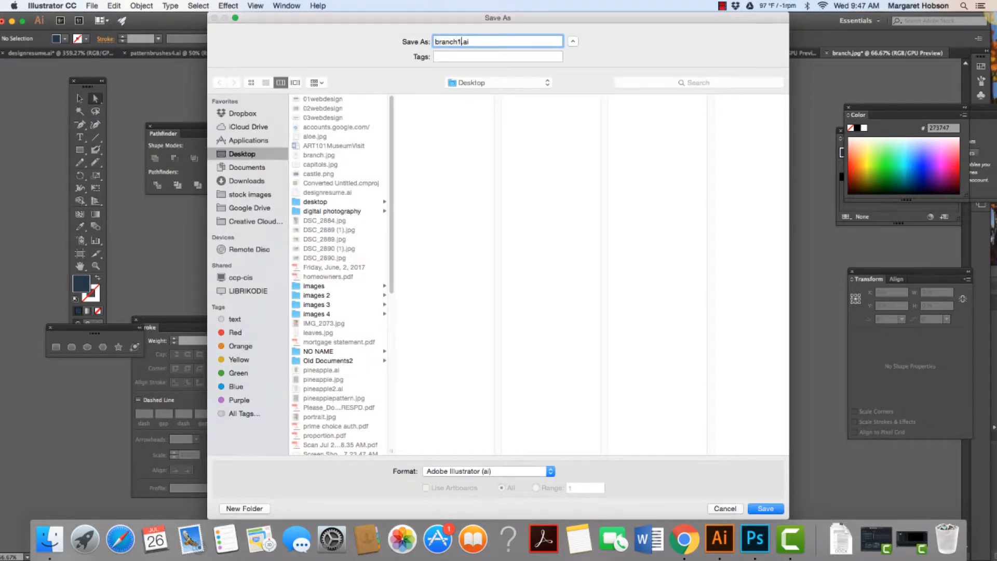
click(764, 508)
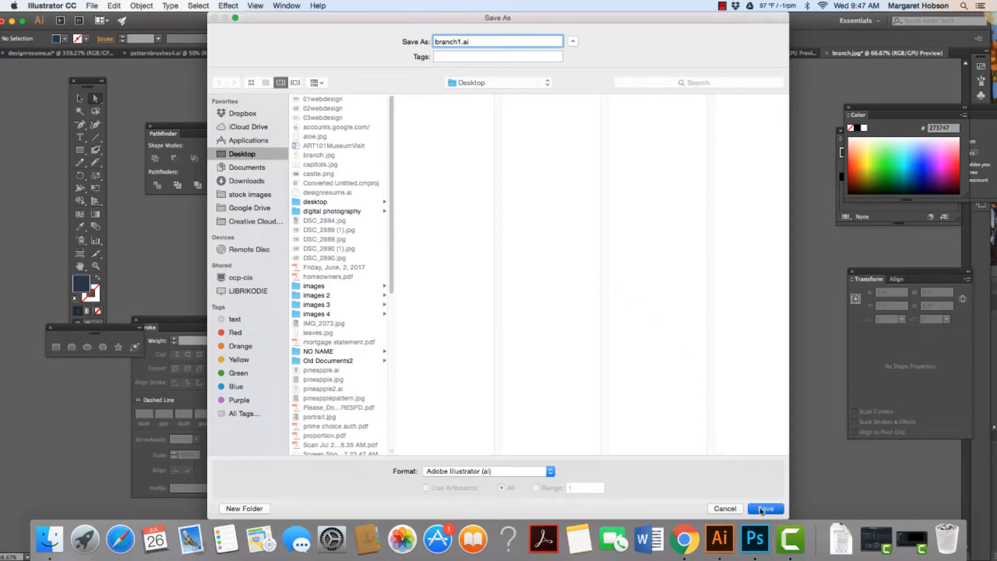
click(765, 508)
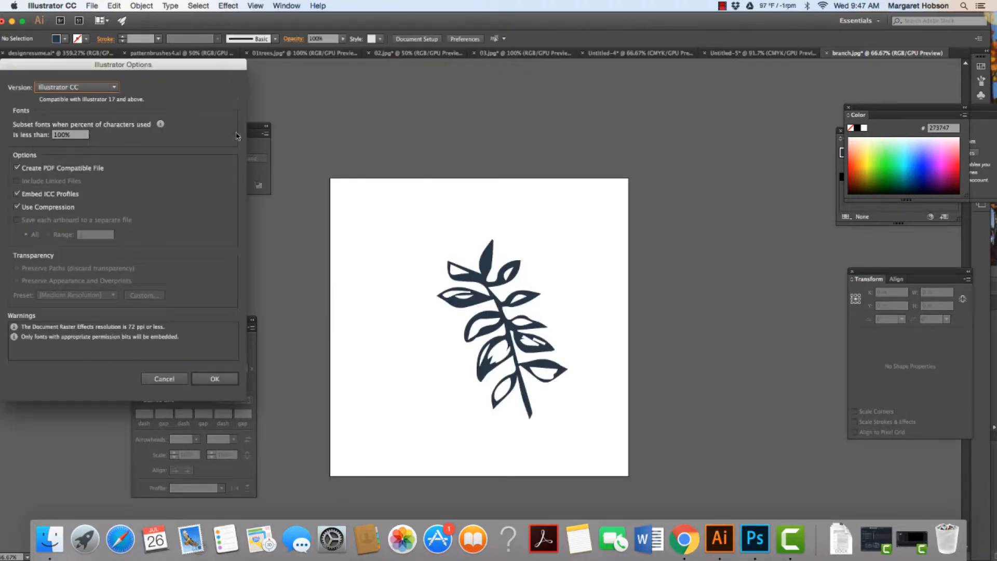
click(214, 379)
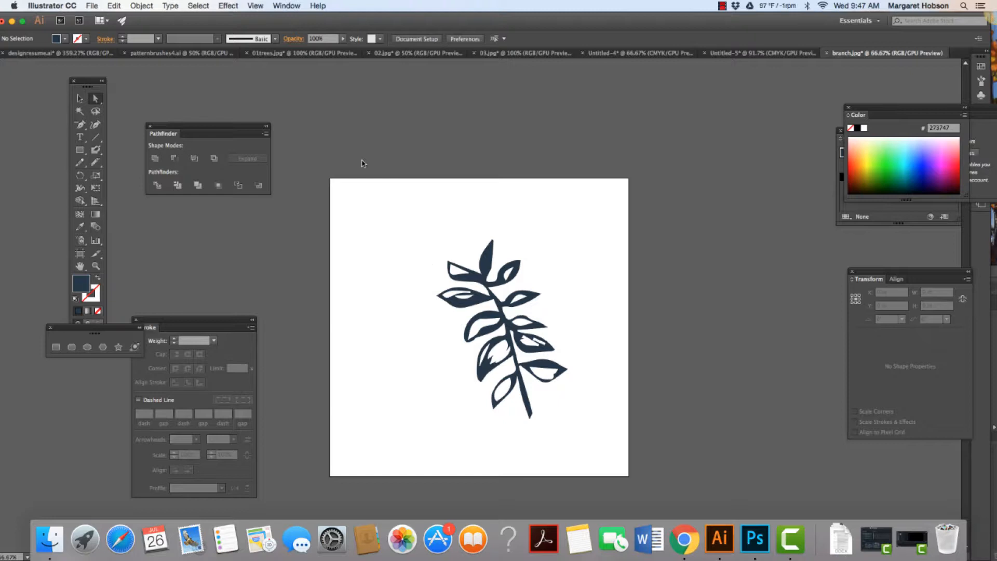
Open sketch.jpg from the Desktop as a new Illustrator document
click(91, 6)
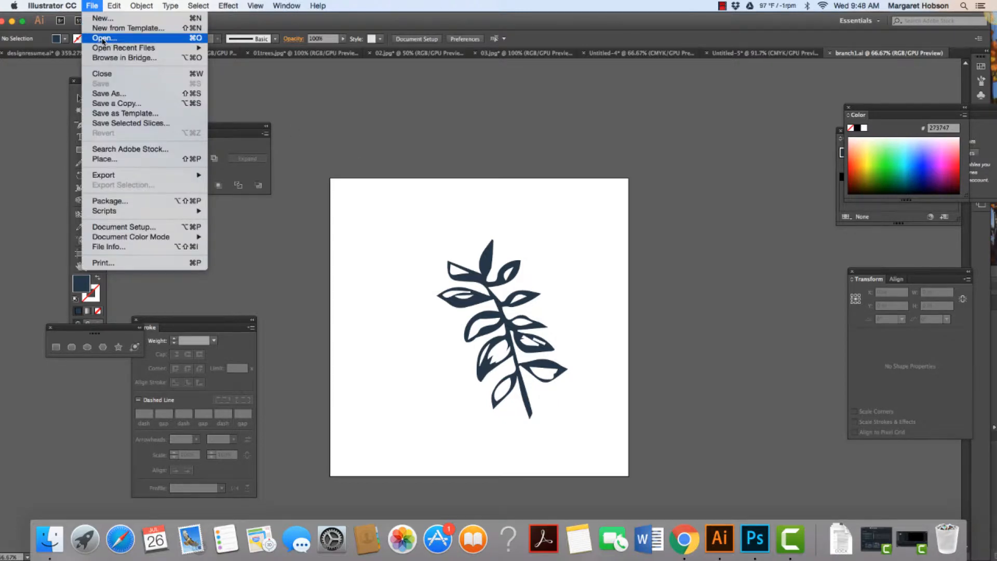
click(104, 38)
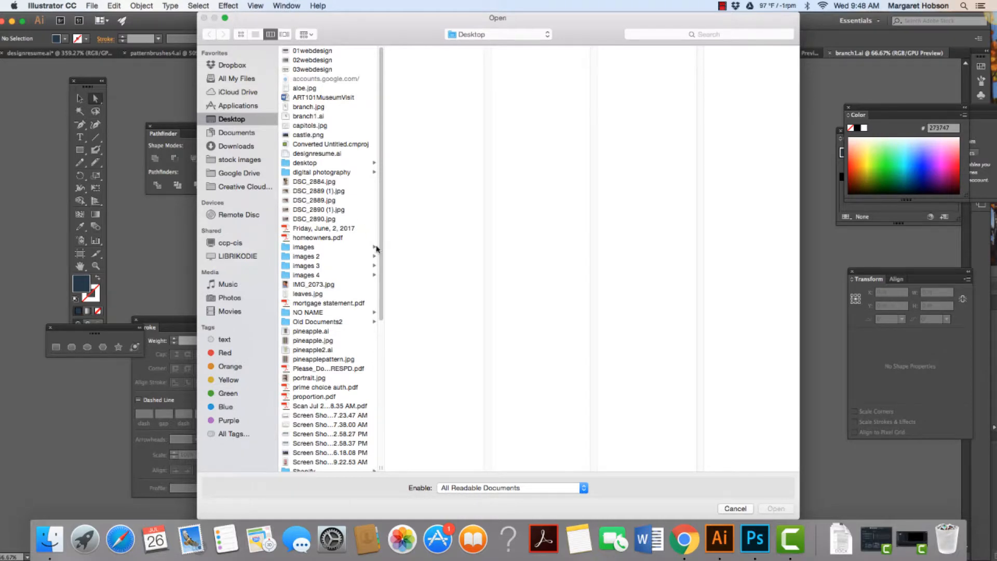
scroll(down, 3)
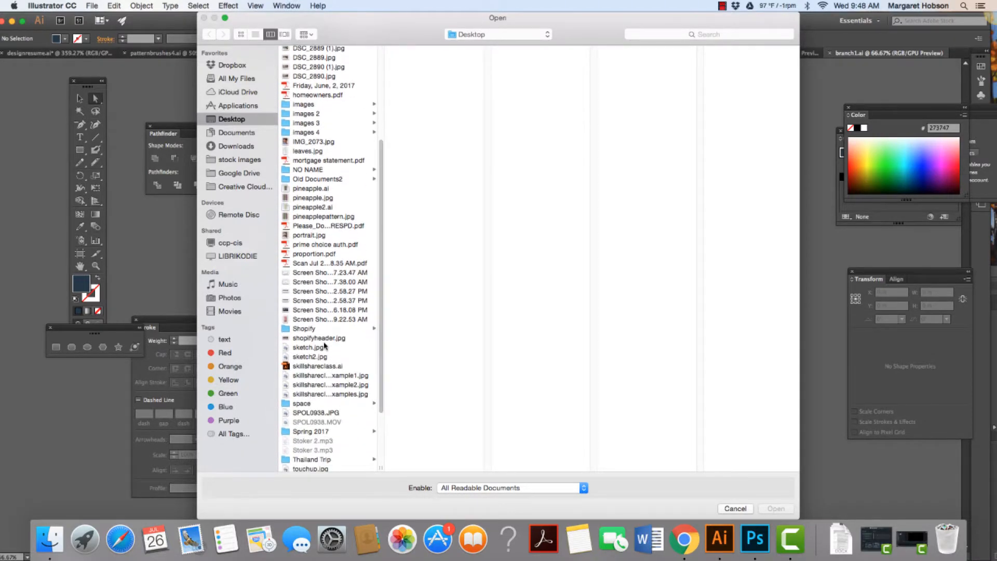
click(309, 348)
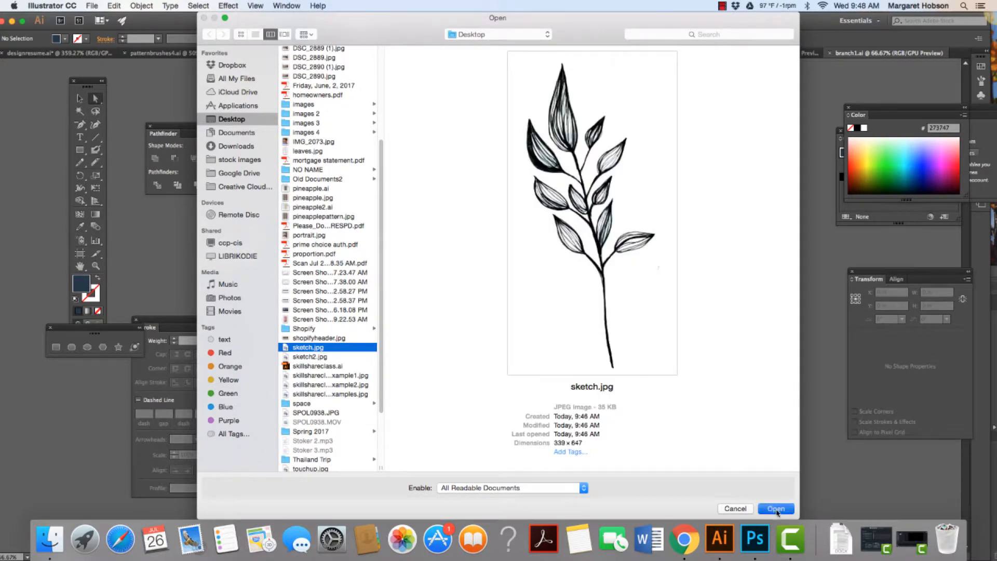
click(775, 508)
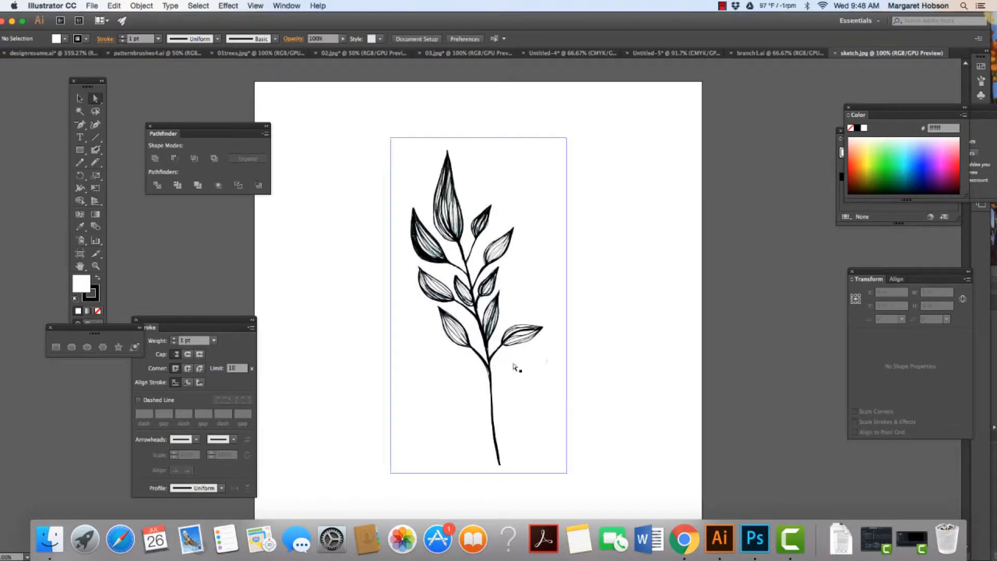
Select the sketch.jpg image and trace it with the Black and White Logo preset
click(478, 305)
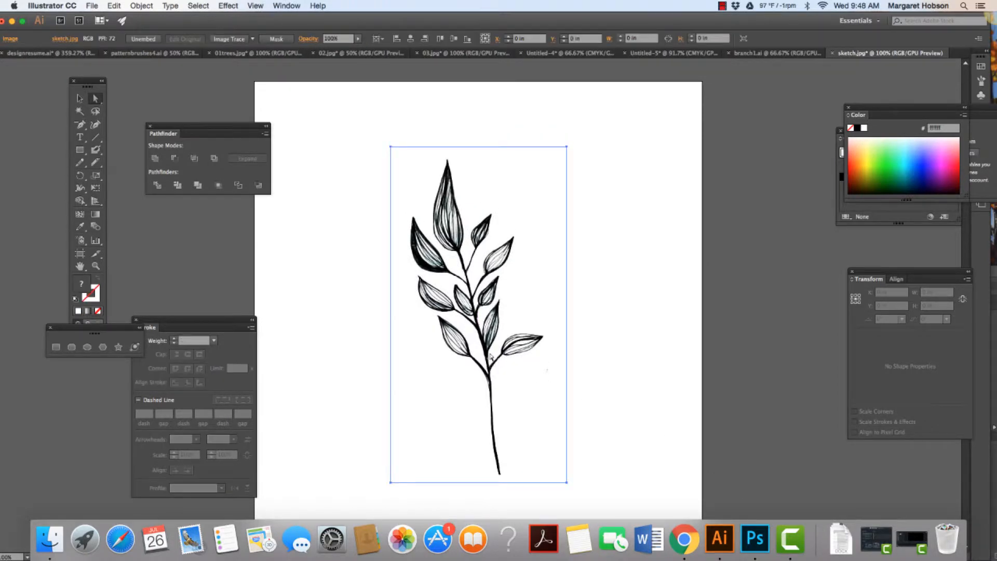
click(477, 311)
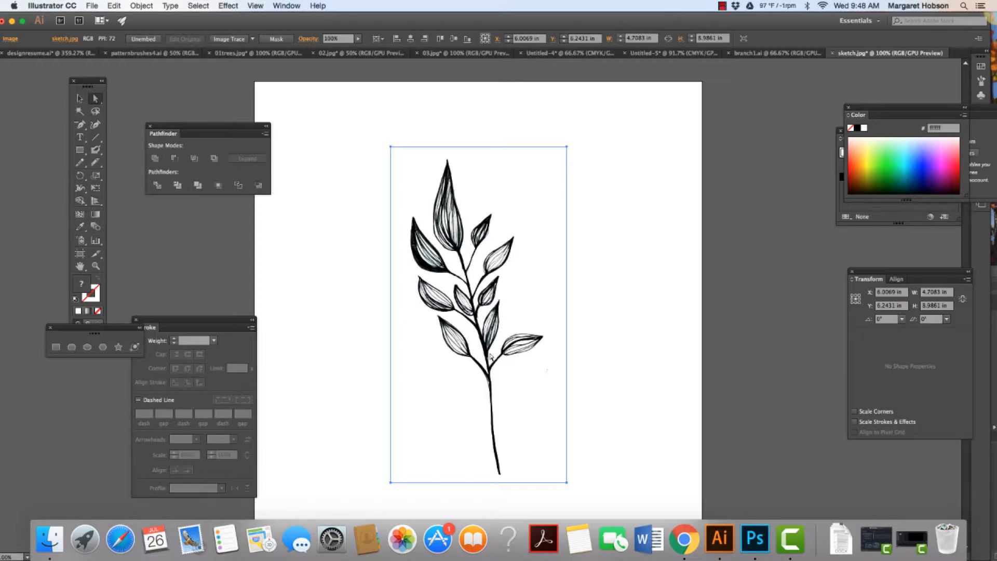
mouse_move(341, 219)
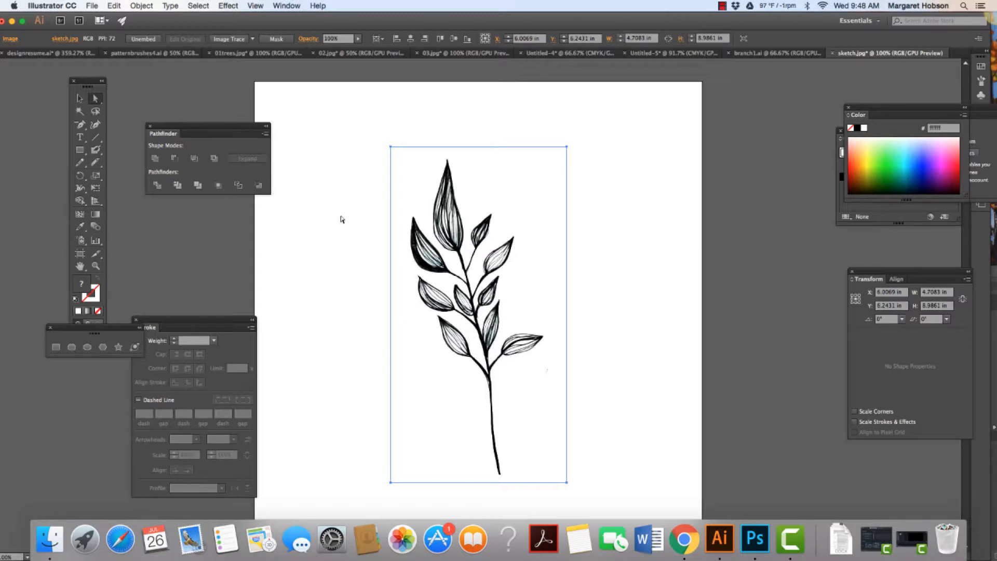
mouse_move(434, 206)
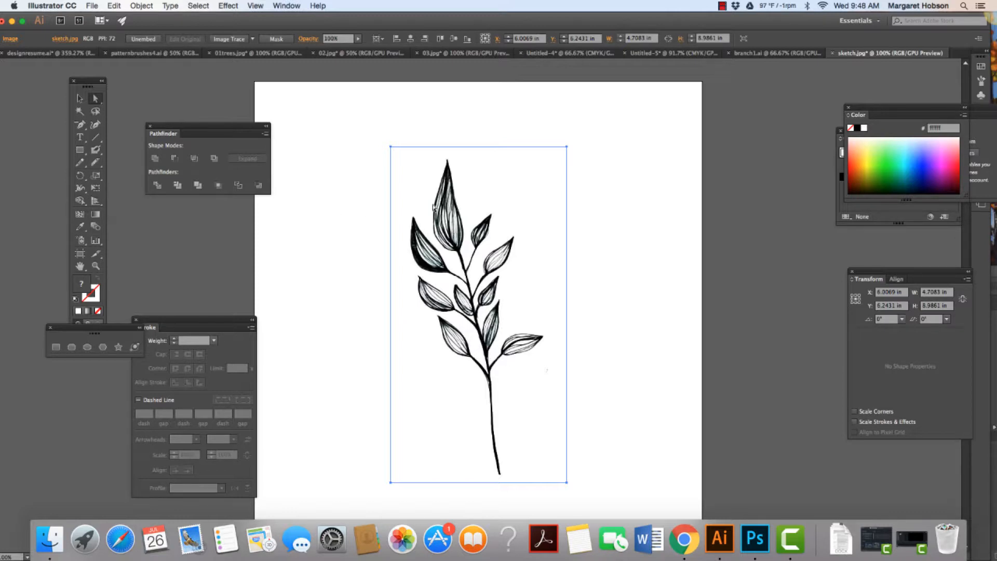
click(250, 39)
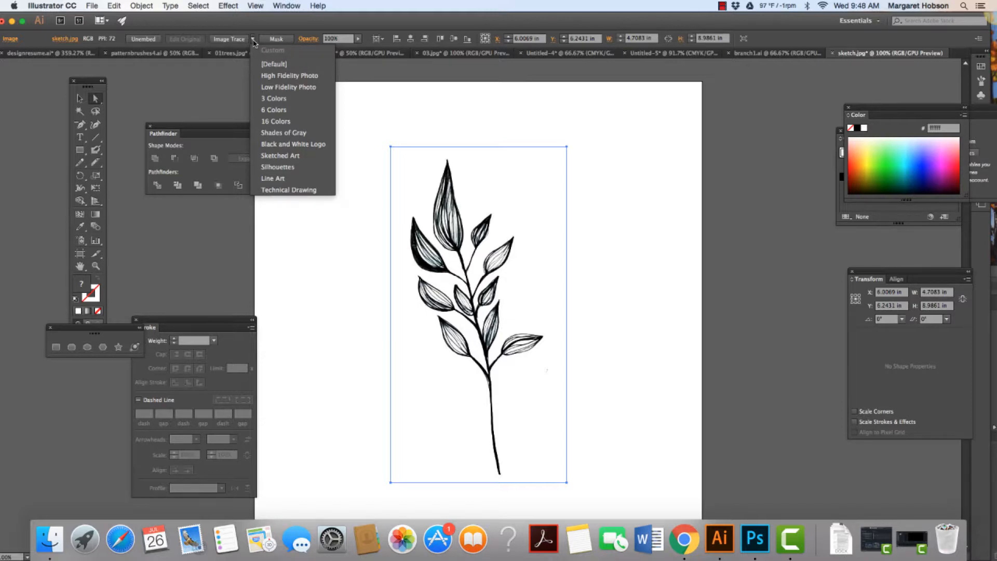
mouse_move(292, 144)
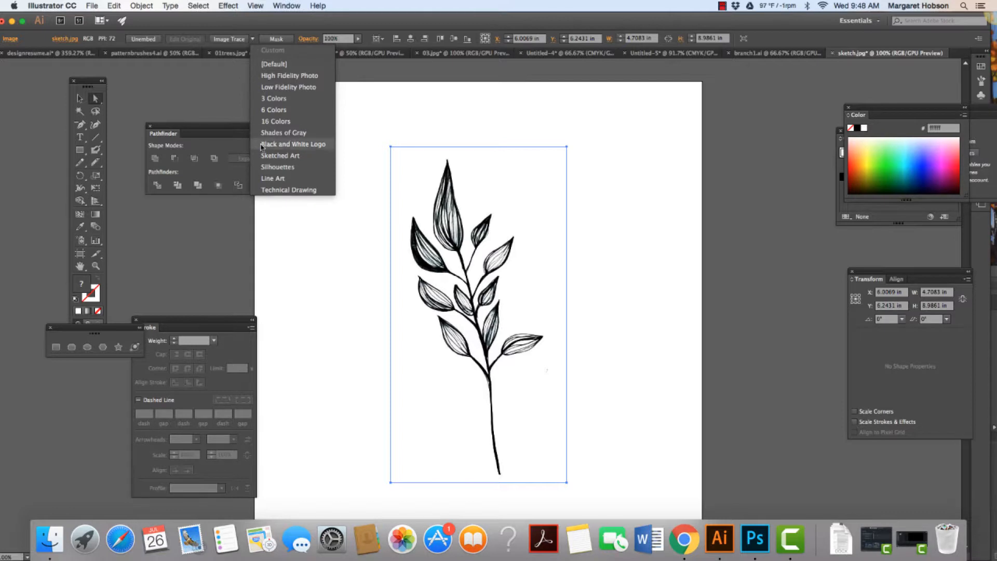
click(293, 143)
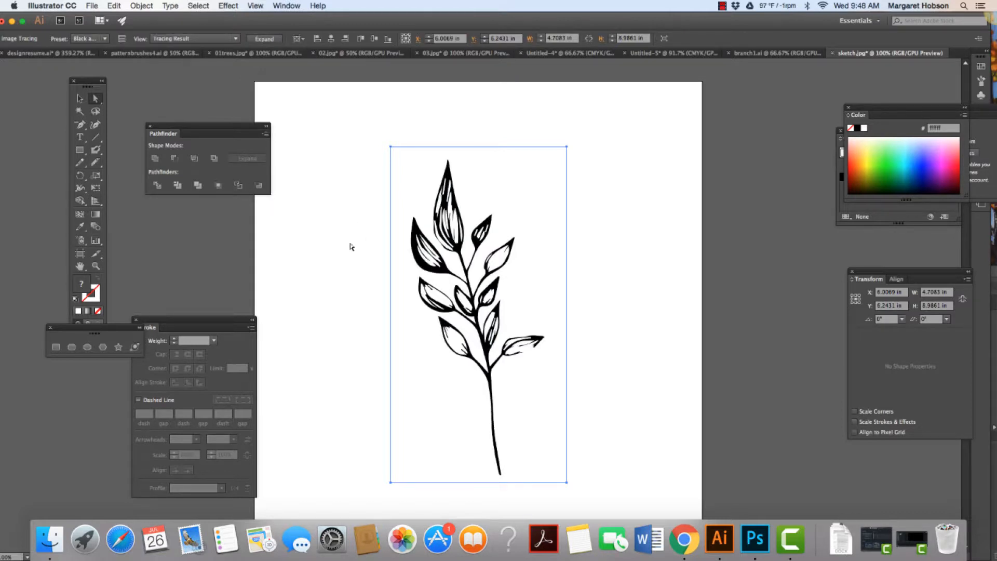
mouse_move(552, 394)
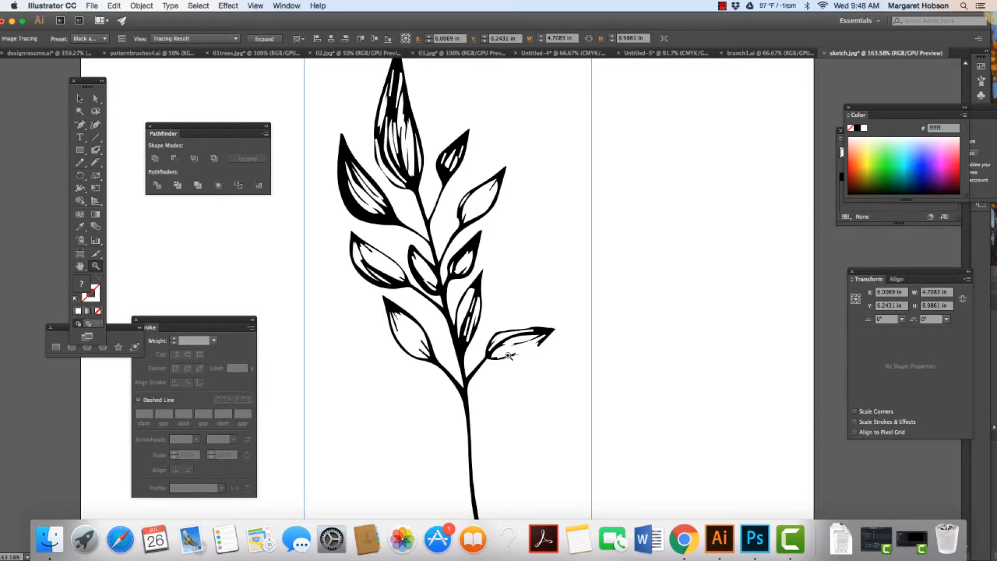
mouse_move(462, 218)
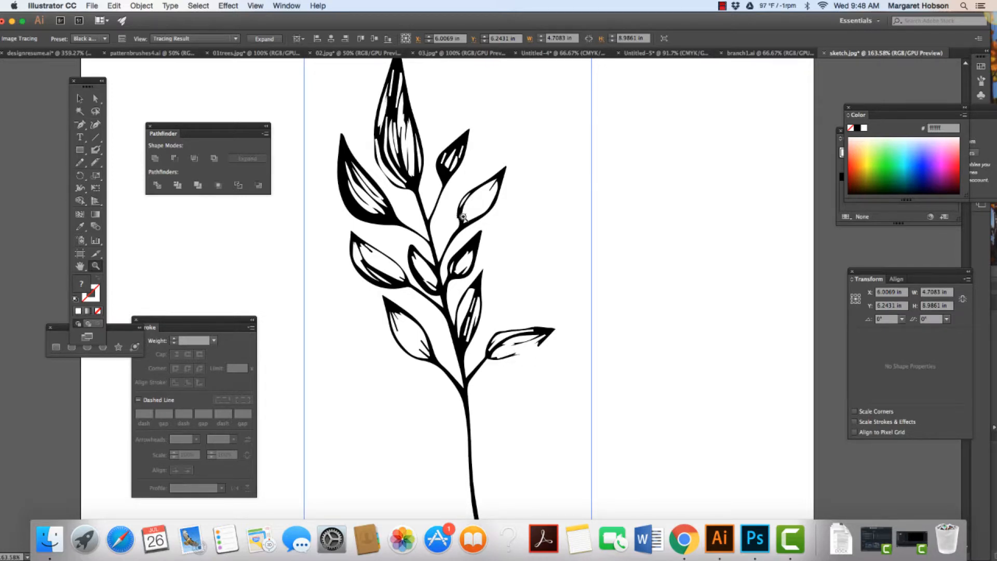
mouse_move(475, 251)
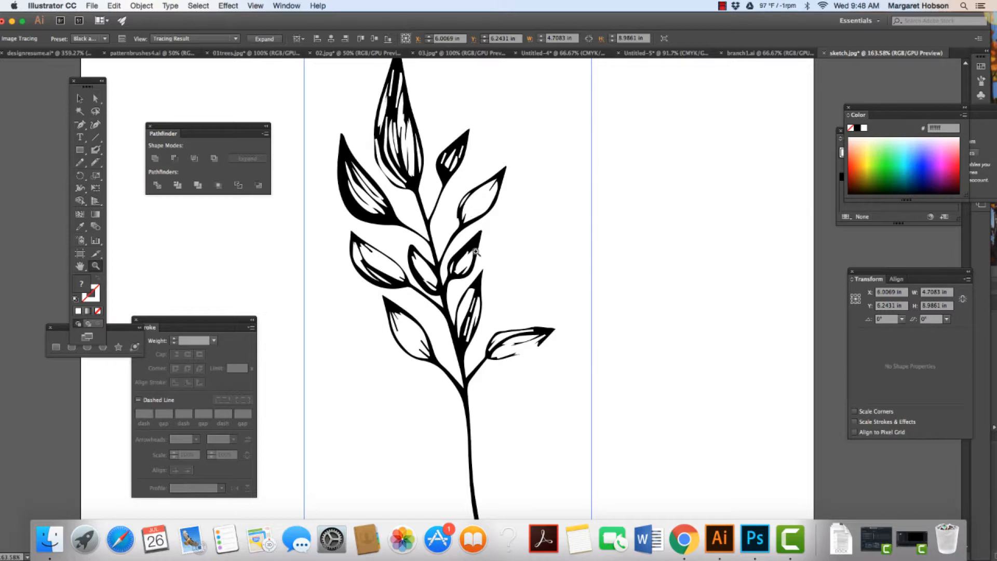
mouse_move(410, 370)
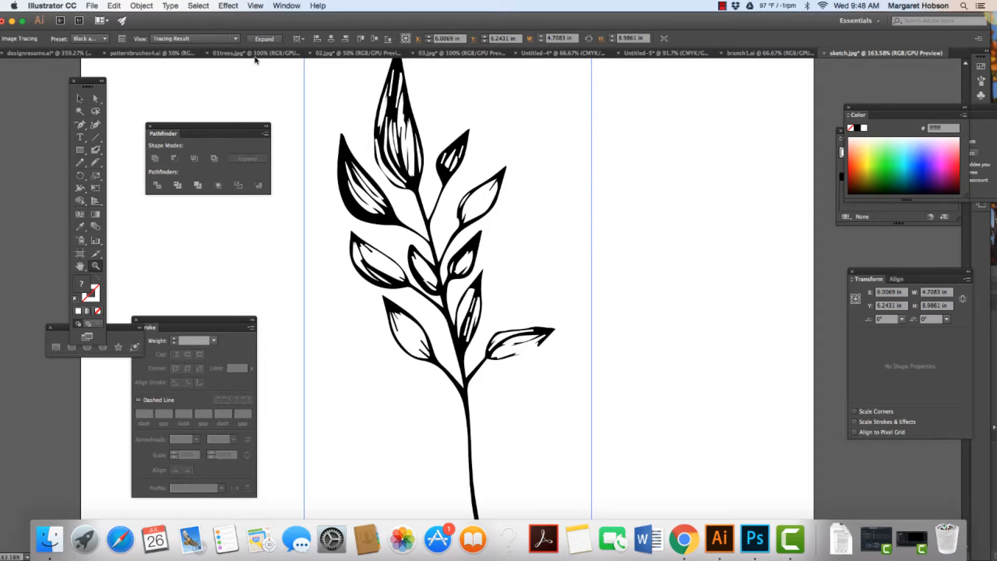
Expand the traced sketch.jpg branch into a group of editable shapes
click(413, 190)
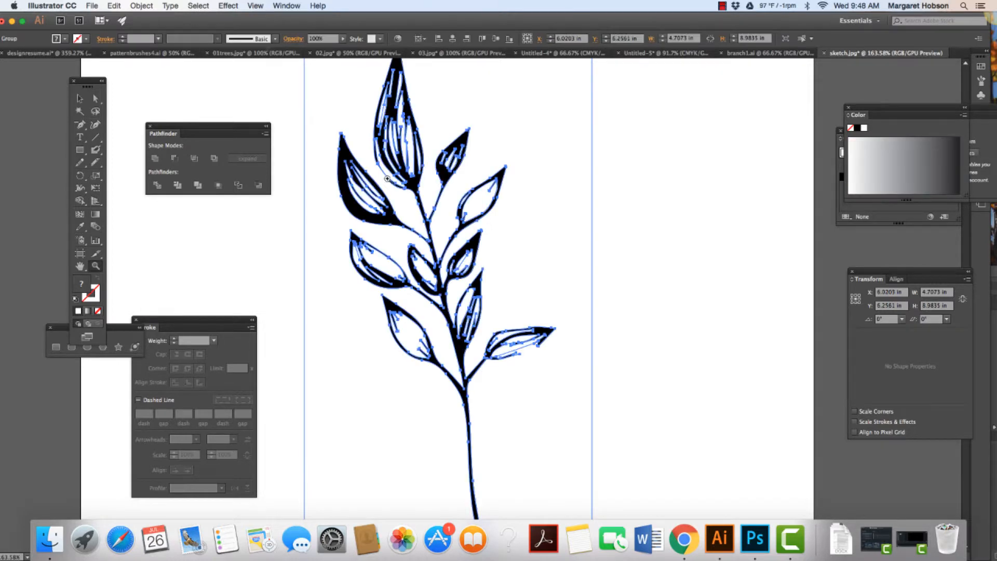
mouse_move(77, 103)
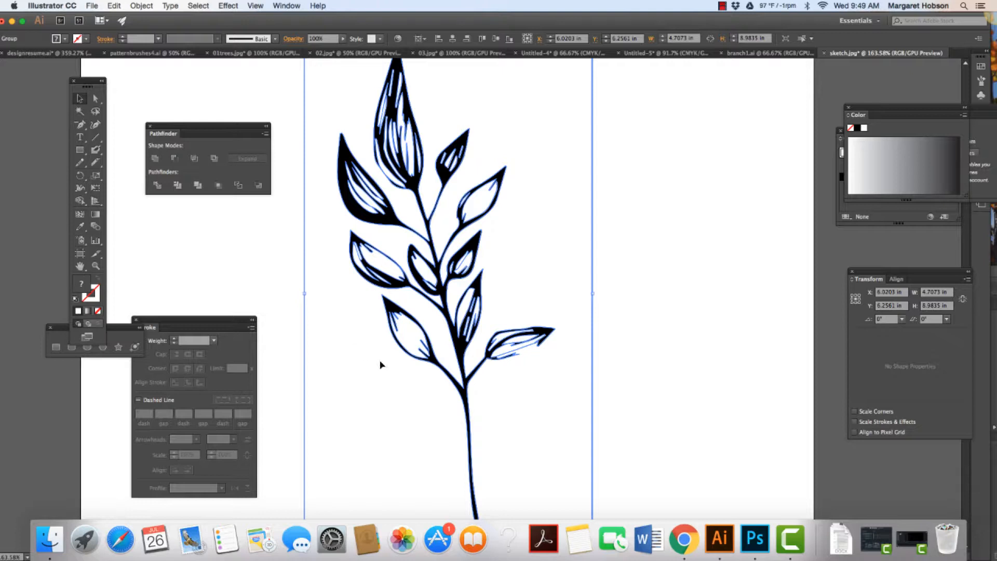
click(380, 365)
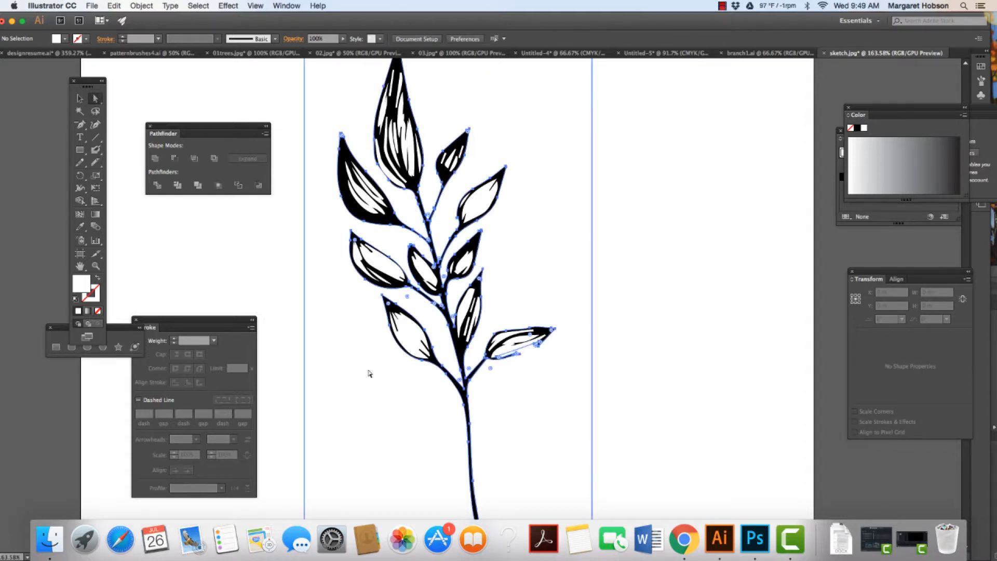
click(368, 373)
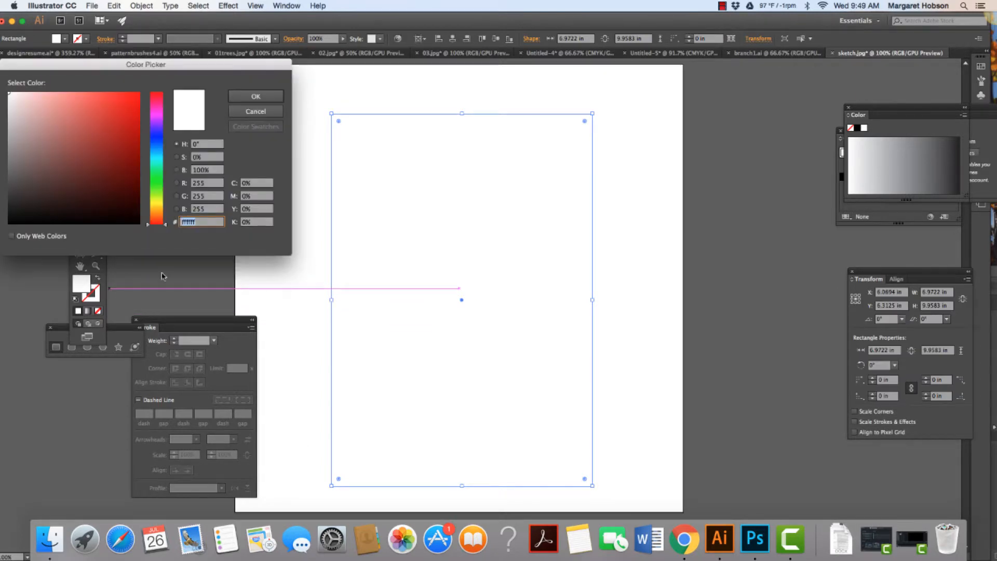
Confirm the rectangle's fill, then recolor it dark red with Recolor Artwork
click(254, 96)
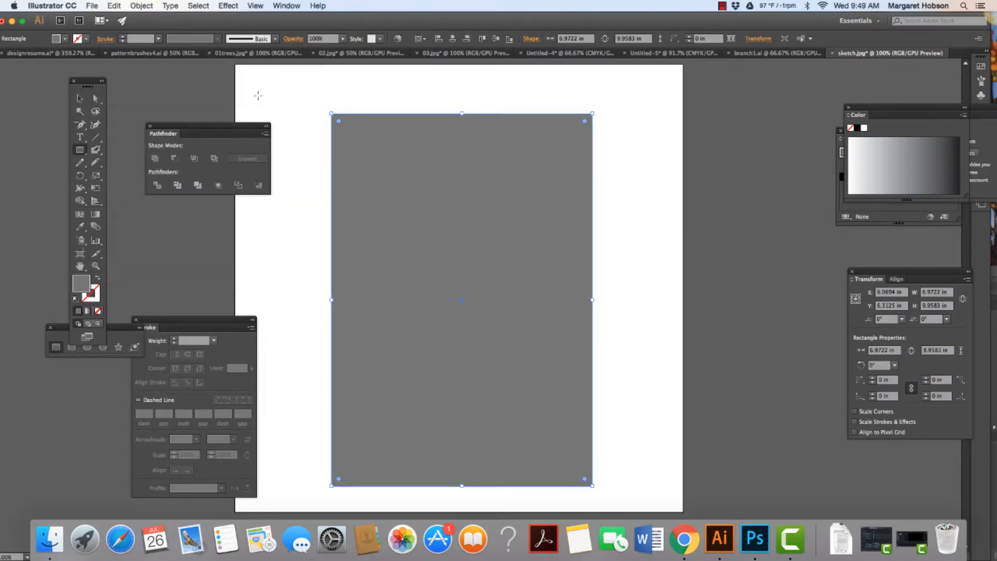
click(397, 39)
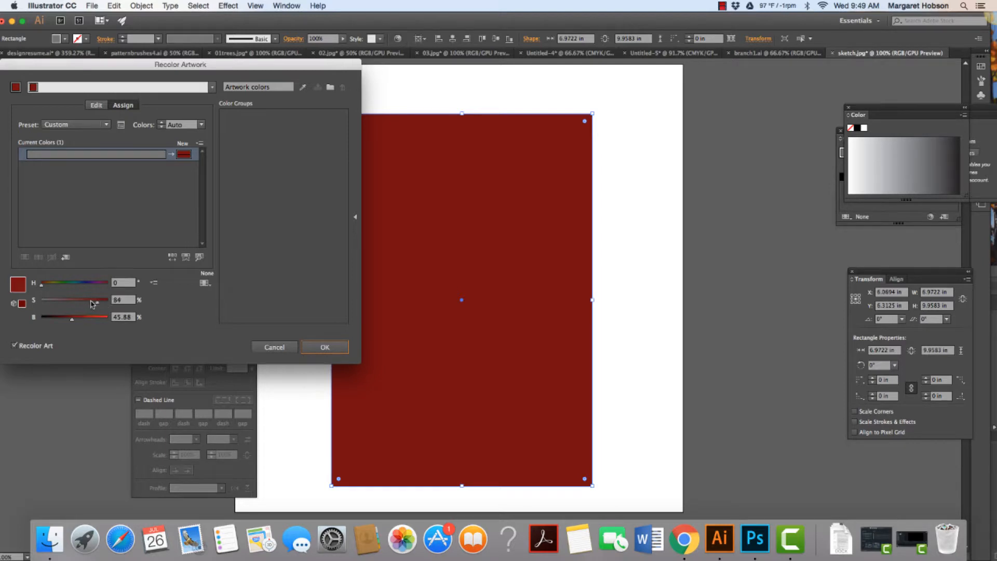
click(324, 347)
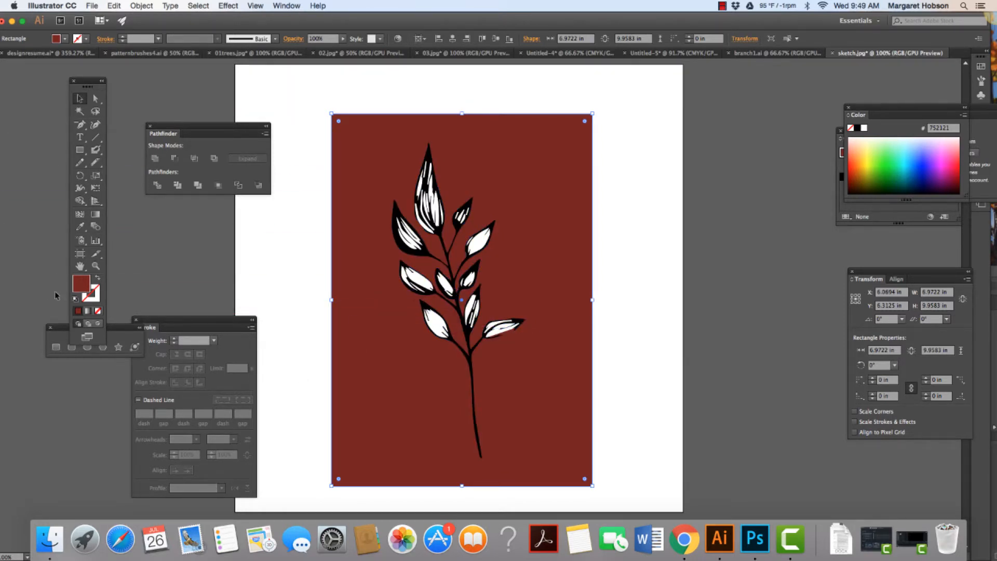
Fill the background rectangle light lavender instead of dark red, then deselect it
double_click(81, 285)
text(d0a4ea)
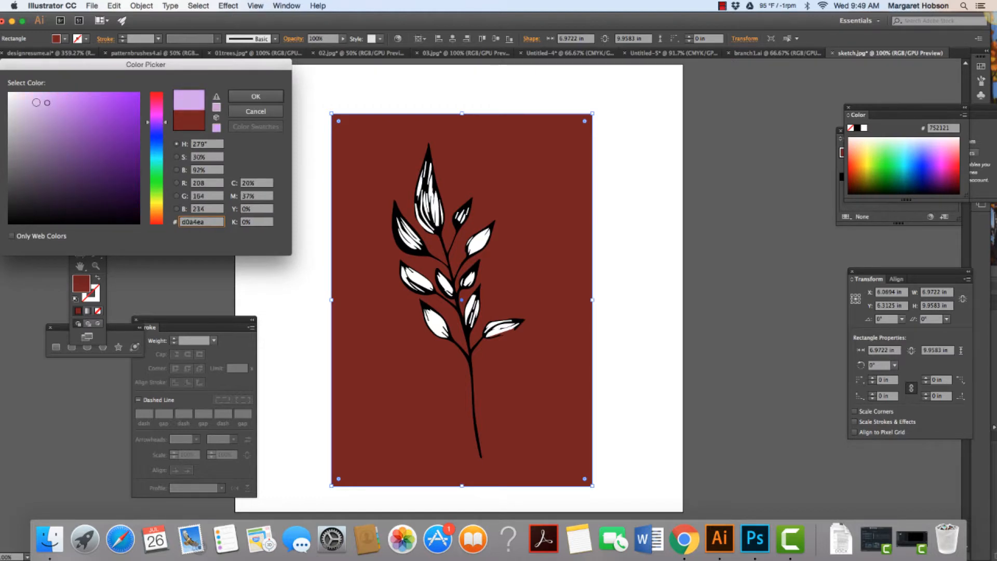
click(255, 97)
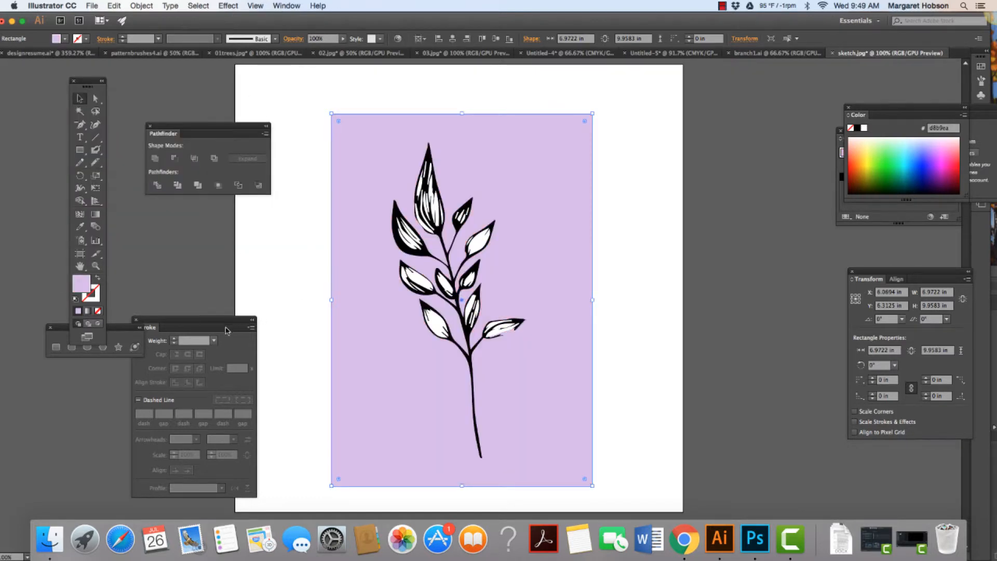
click(278, 274)
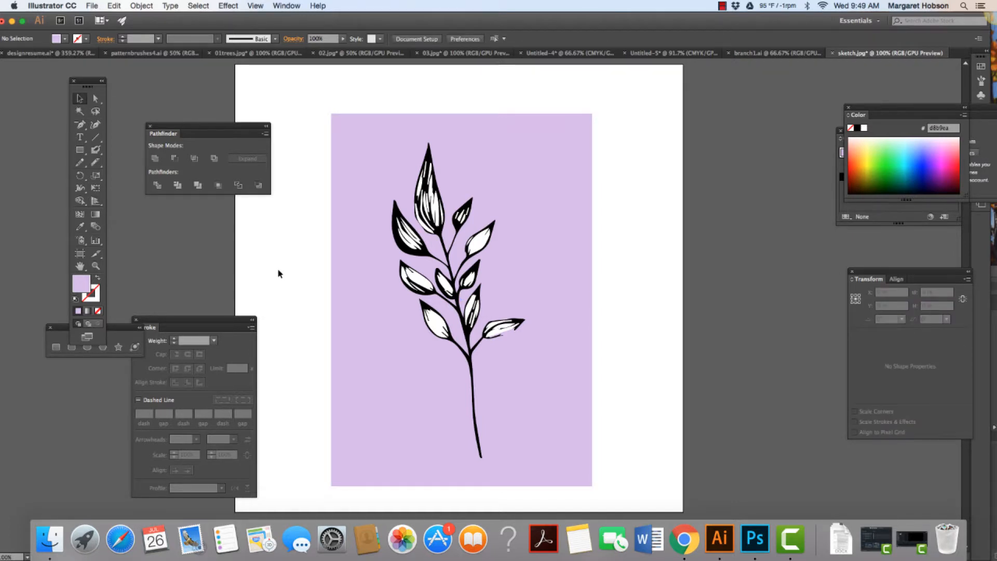
mouse_move(20, 294)
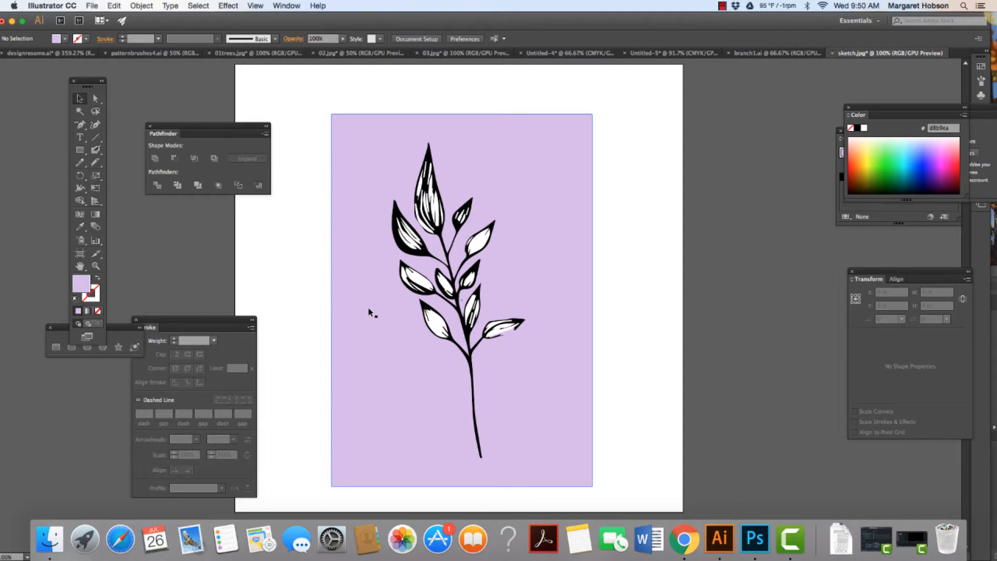
mouse_move(375, 374)
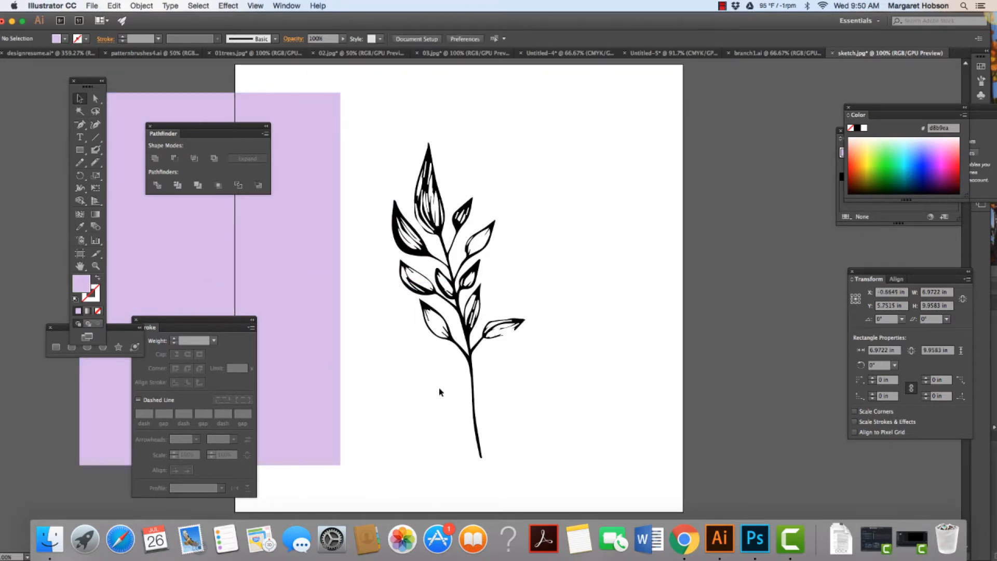
Select the traced branch artwork and set the fill to black (#000) in the Color Picker
click(477, 394)
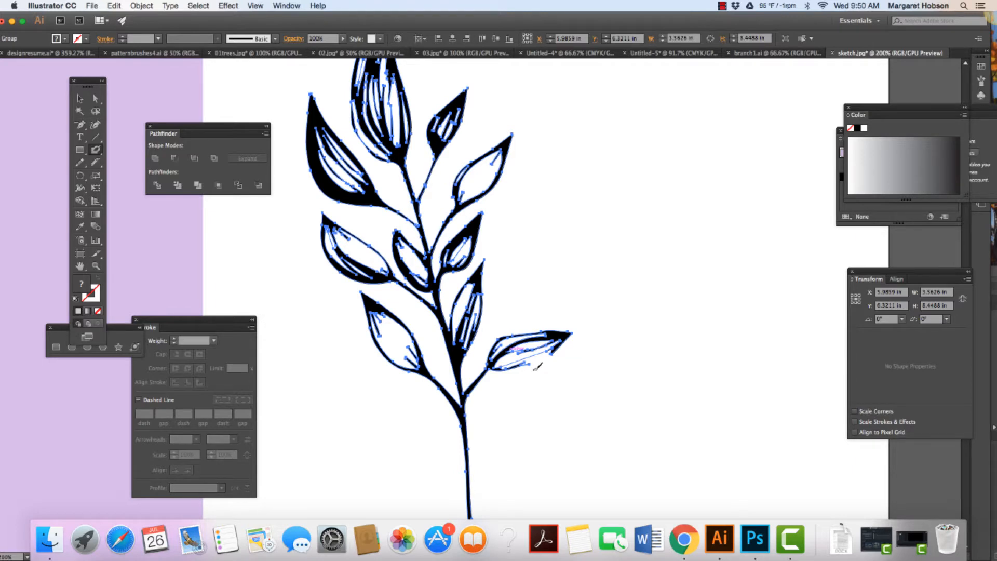
mouse_move(530, 362)
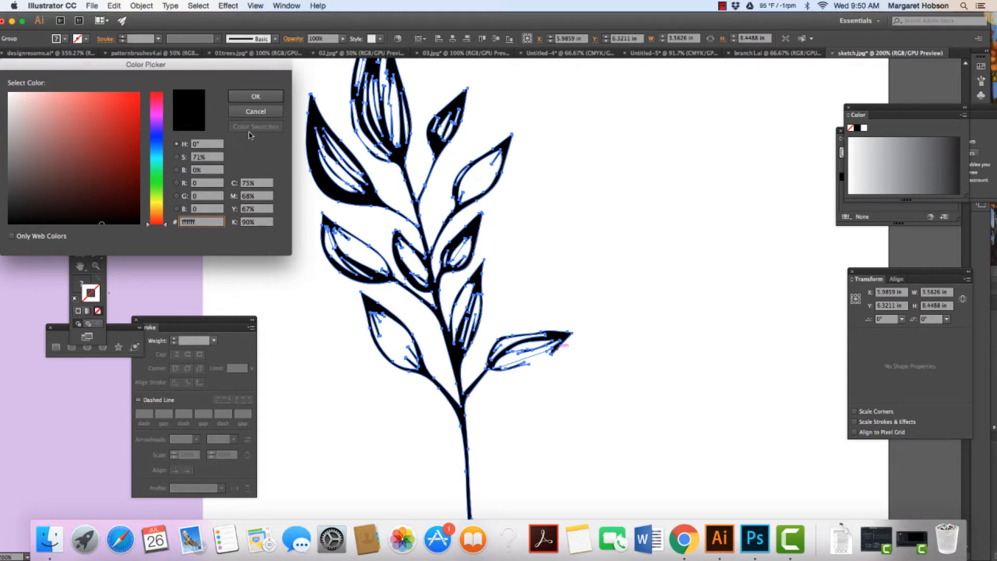
click(254, 96)
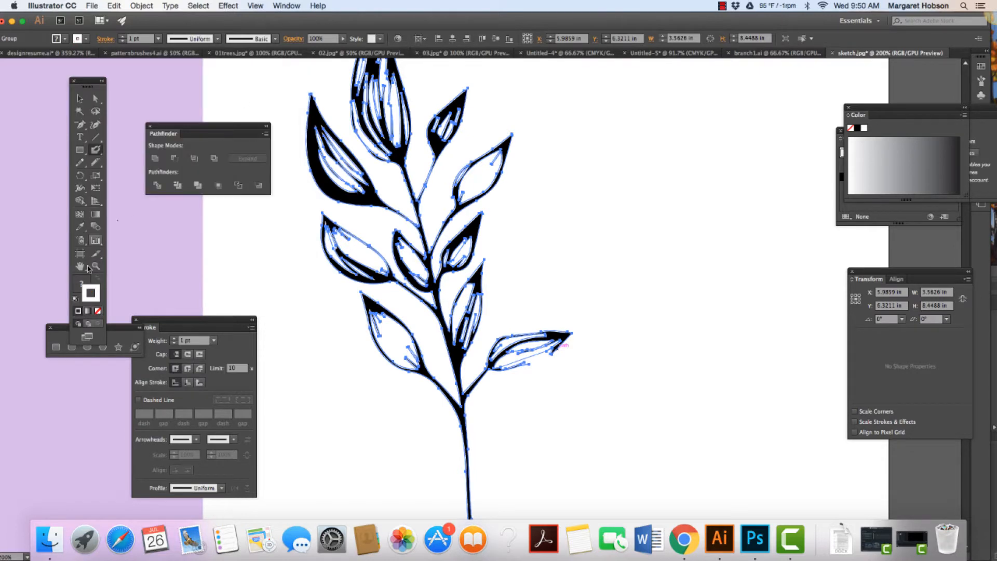
double_click(90, 293)
text(000)
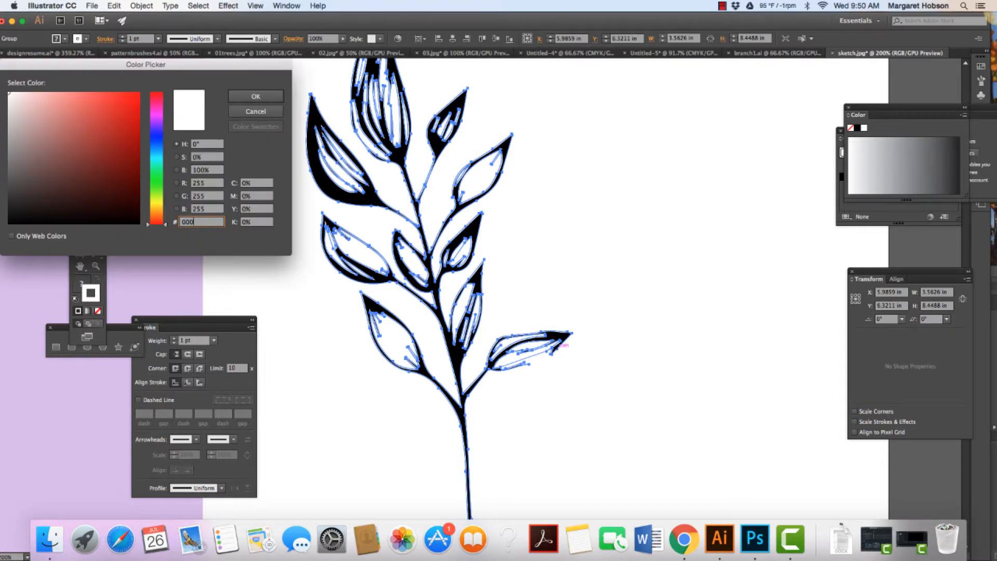
click(255, 96)
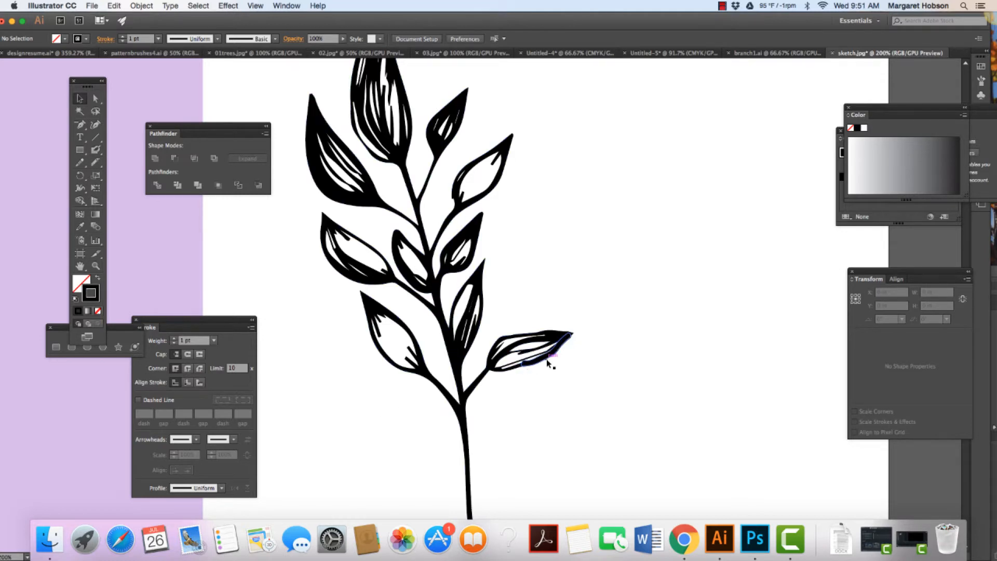
Unite the branch paths, then select the lower-right leaf patch and unite it too
click(543, 349)
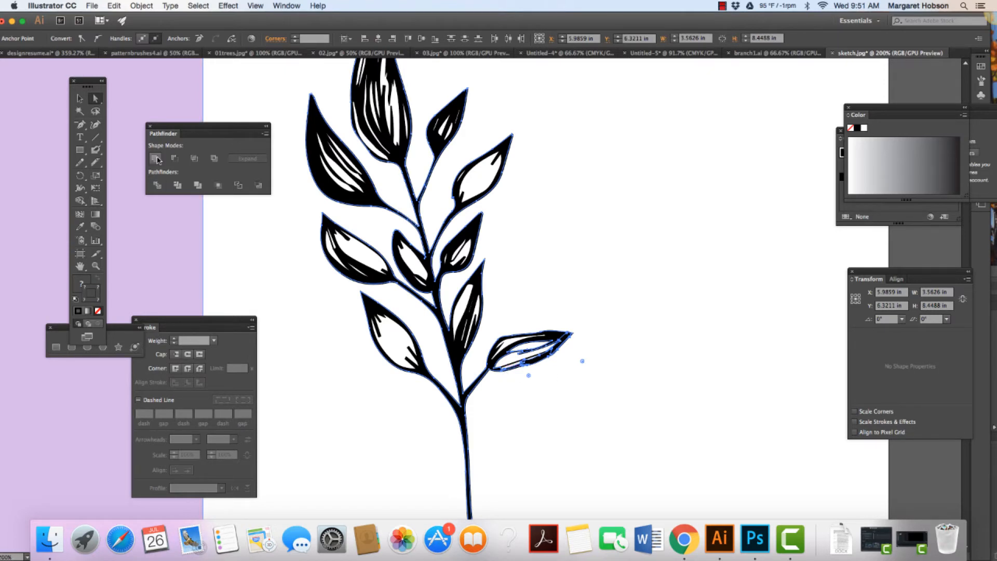
mouse_move(156, 158)
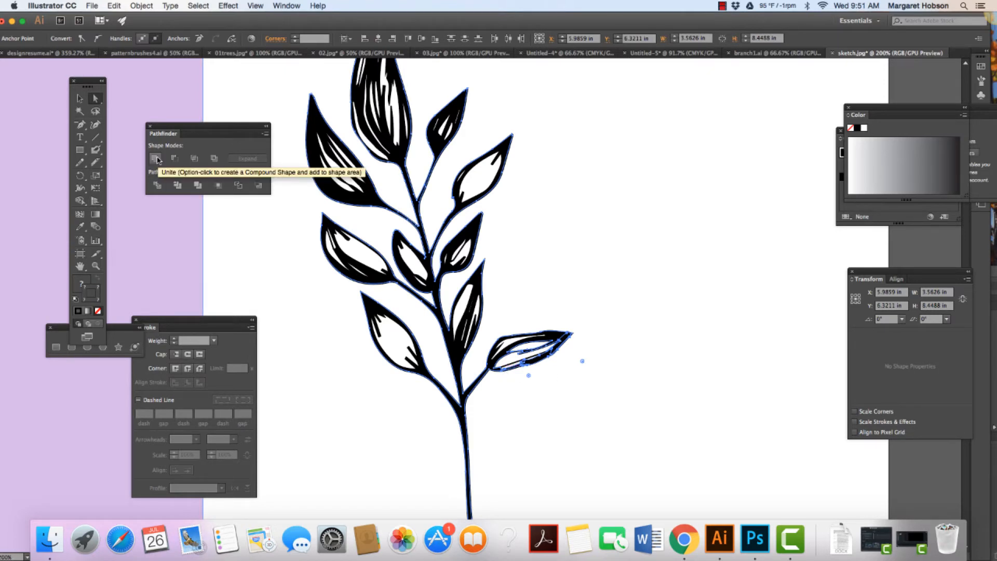
click(156, 158)
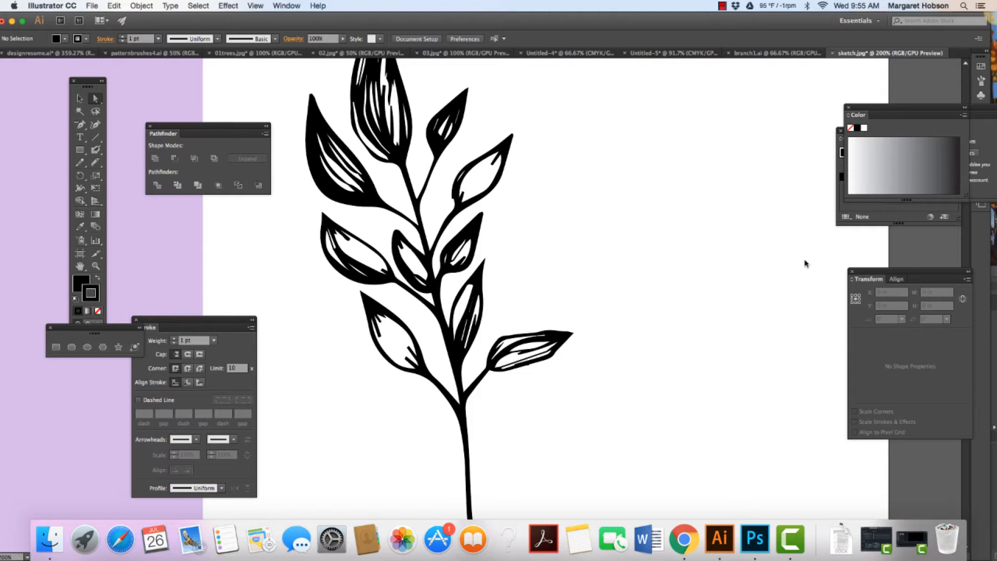
click(550, 336)
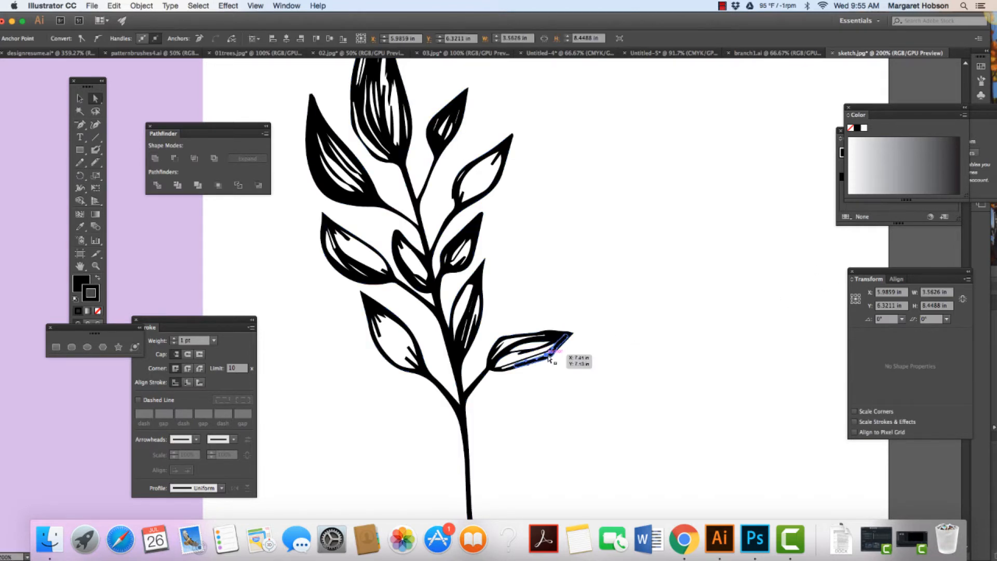
click(626, 383)
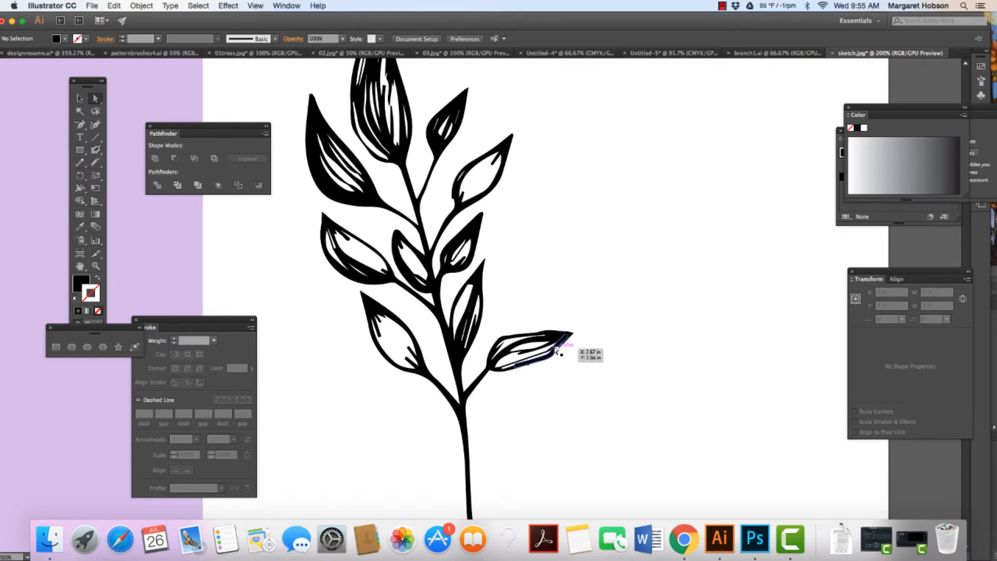
click(527, 346)
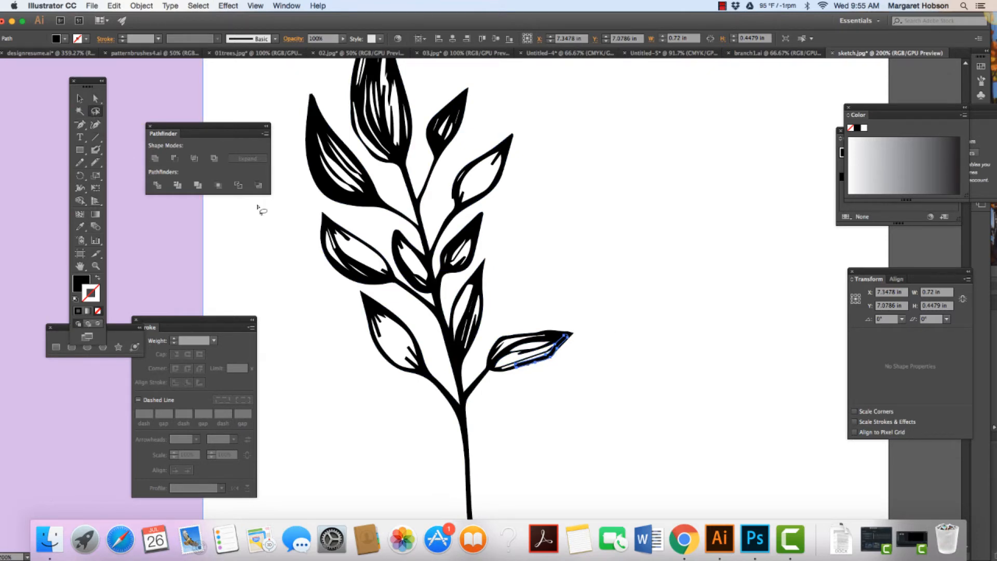
mouse_move(566, 353)
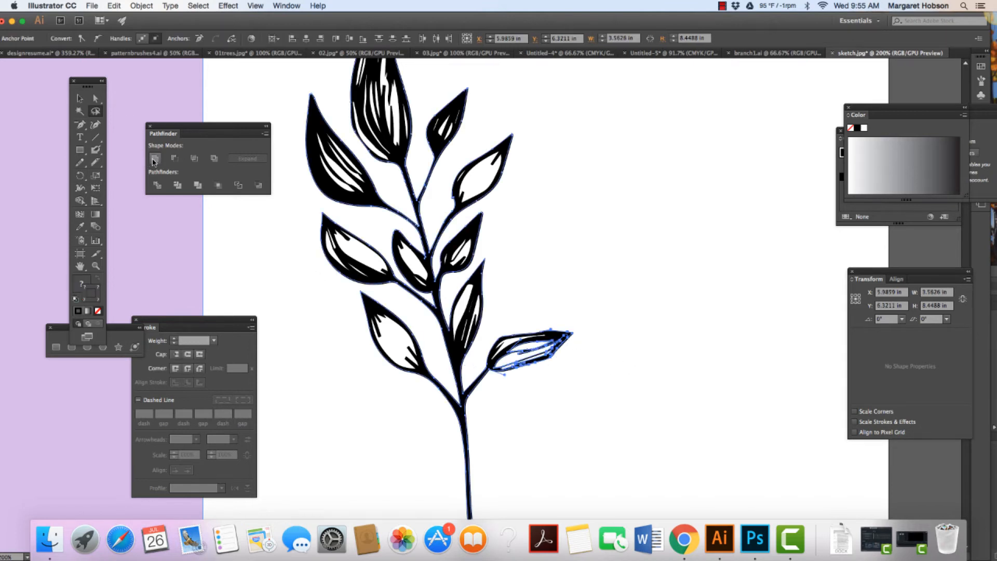
click(155, 159)
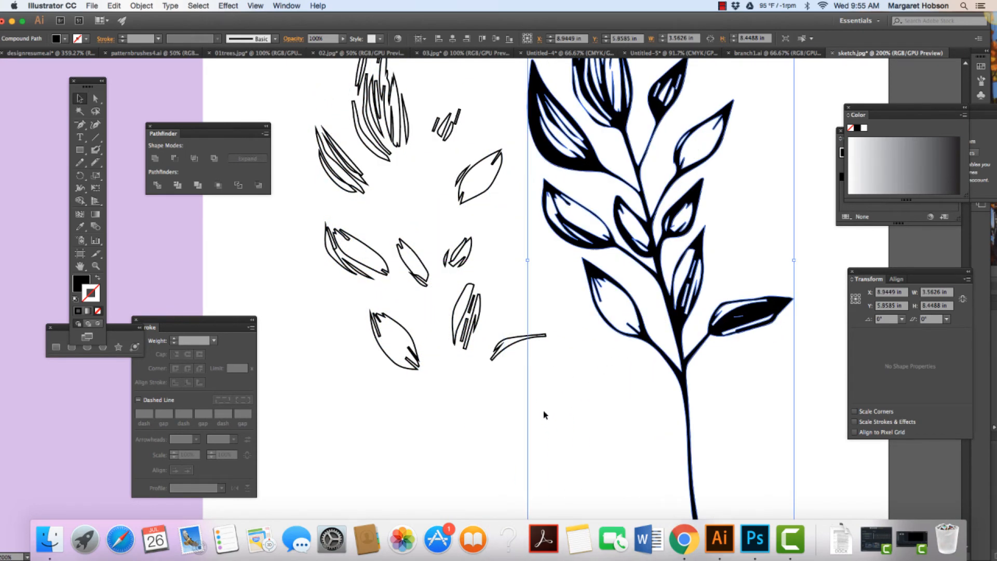
Reposition the merged black branch on the artboard and switch to branch1.ai
click(455, 401)
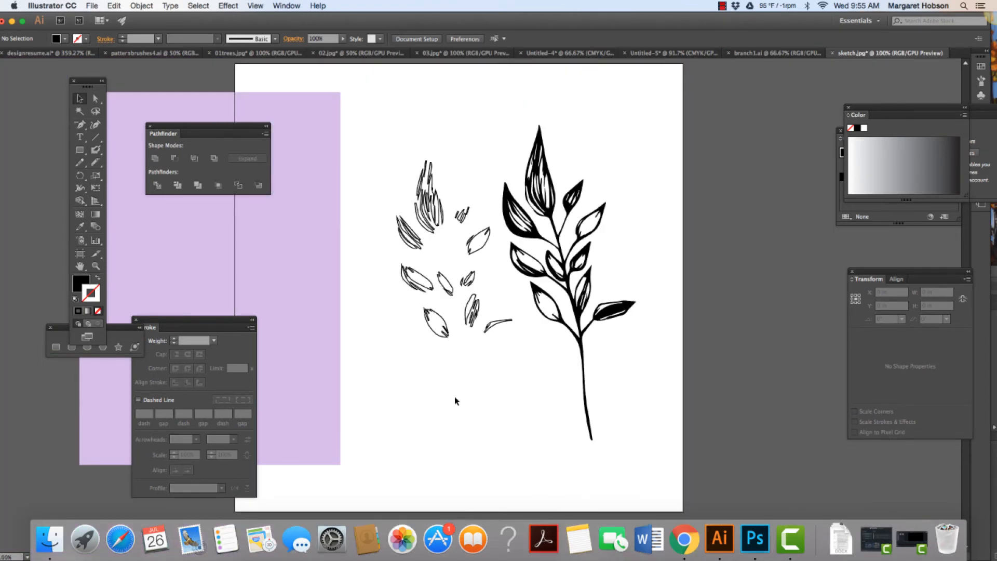
mouse_move(361, 136)
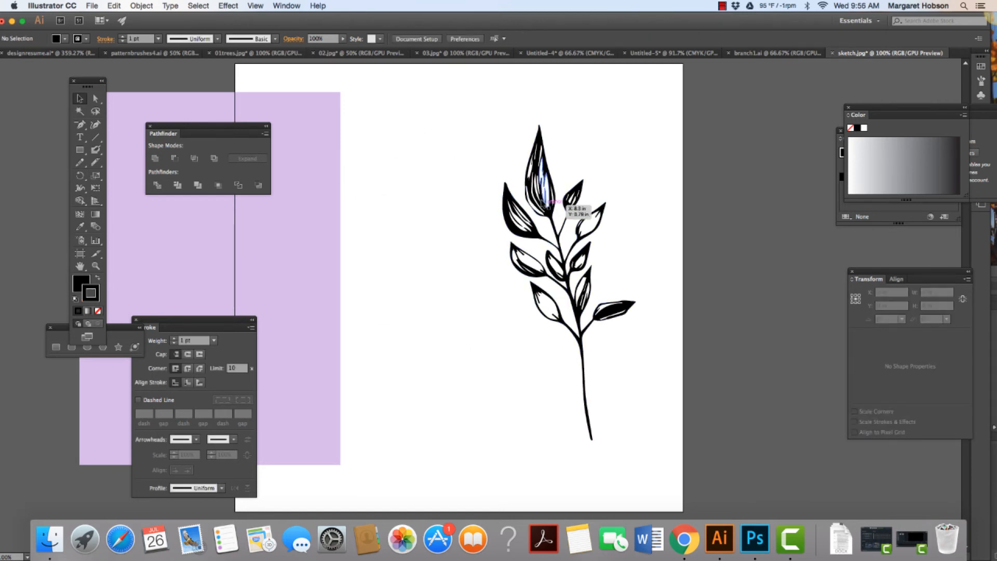
click(544, 238)
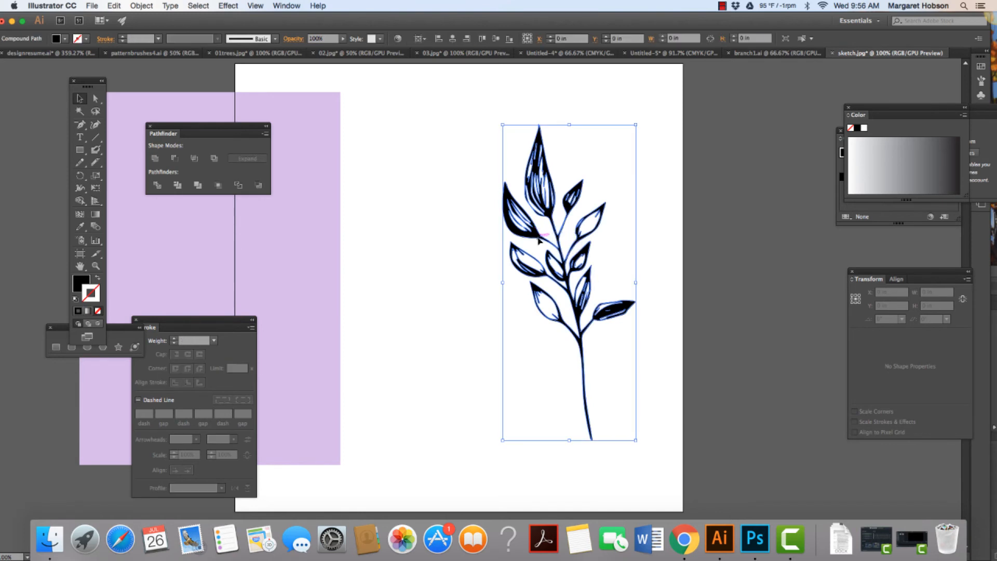
click(652, 383)
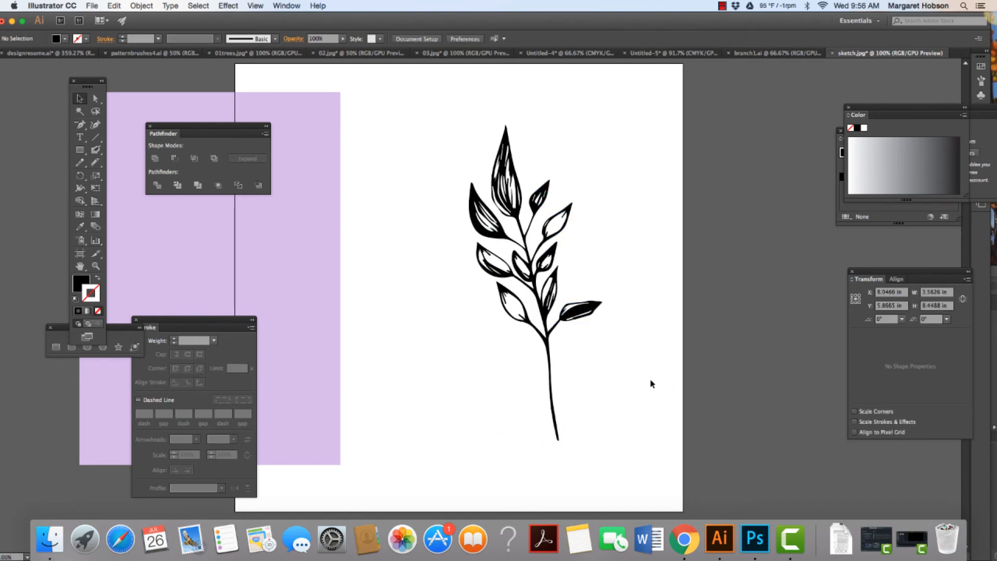
click(521, 255)
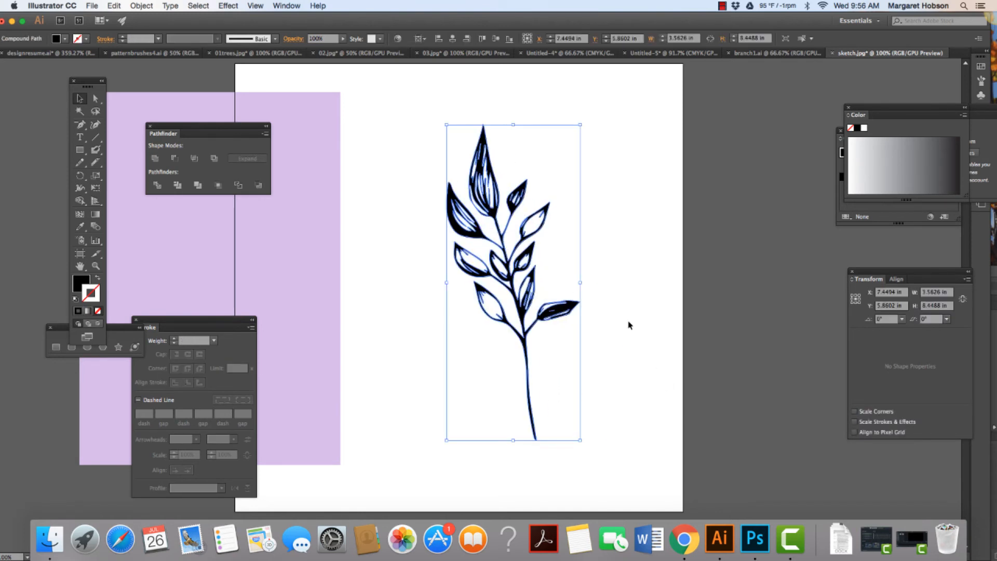
click(630, 325)
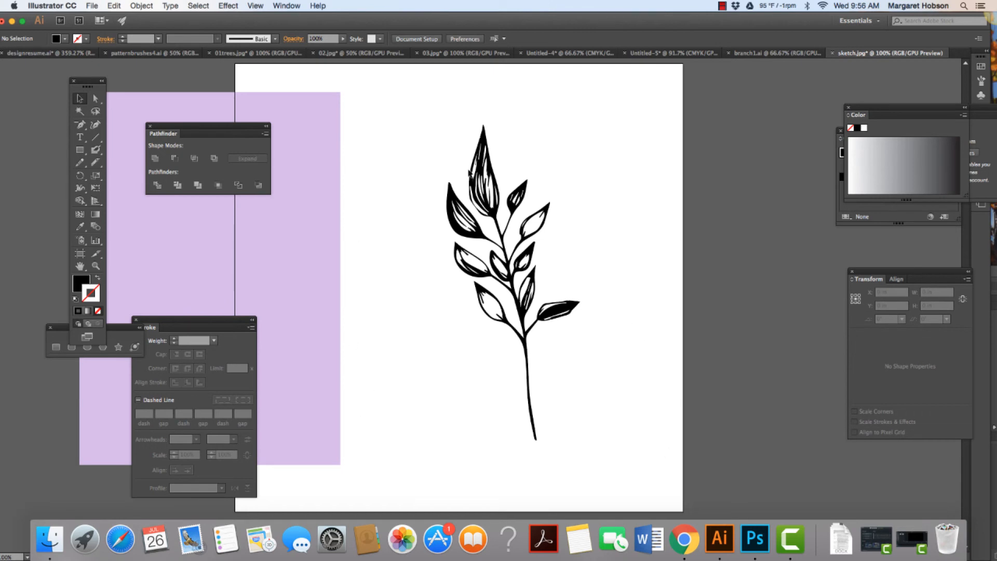
click(742, 53)
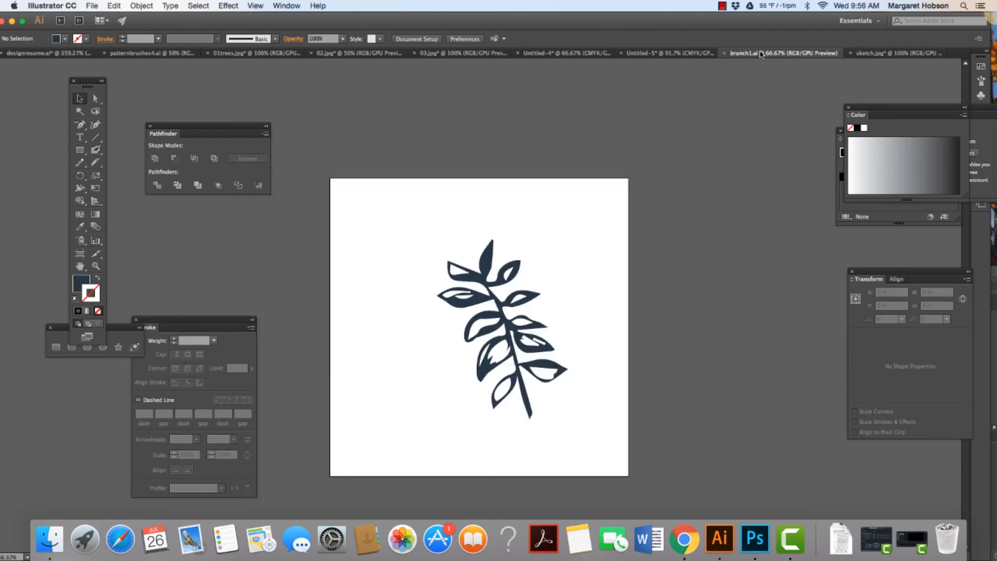
Save the black branch as branch2.ai on the Desktop, then compare it against branch1.ai
click(883, 53)
text(branch2.ai)
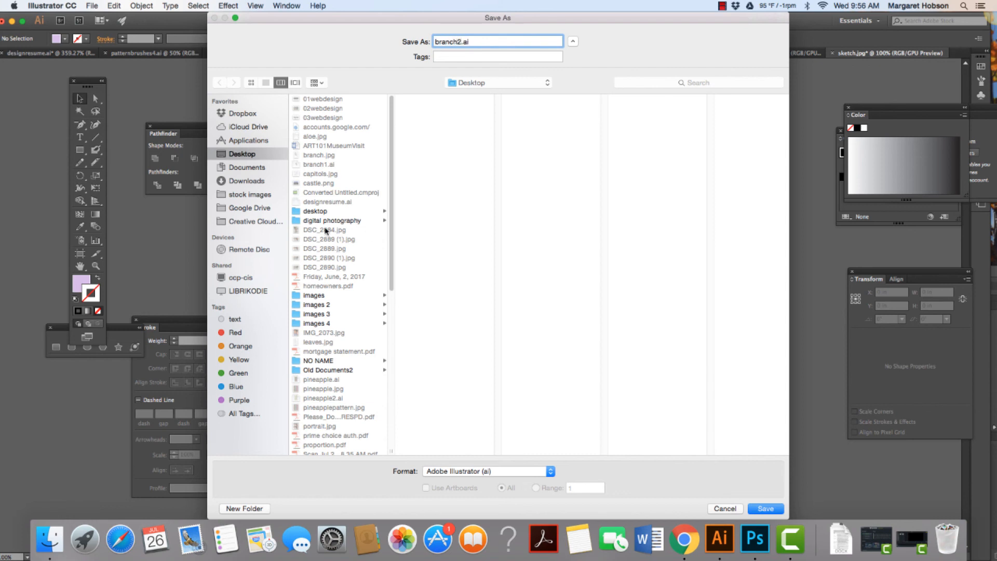
click(765, 508)
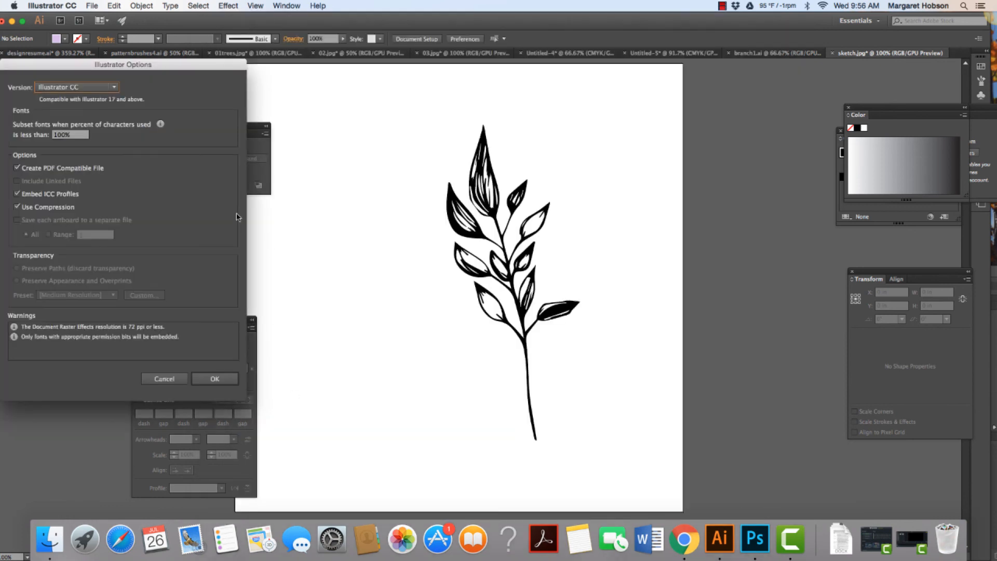
click(214, 379)
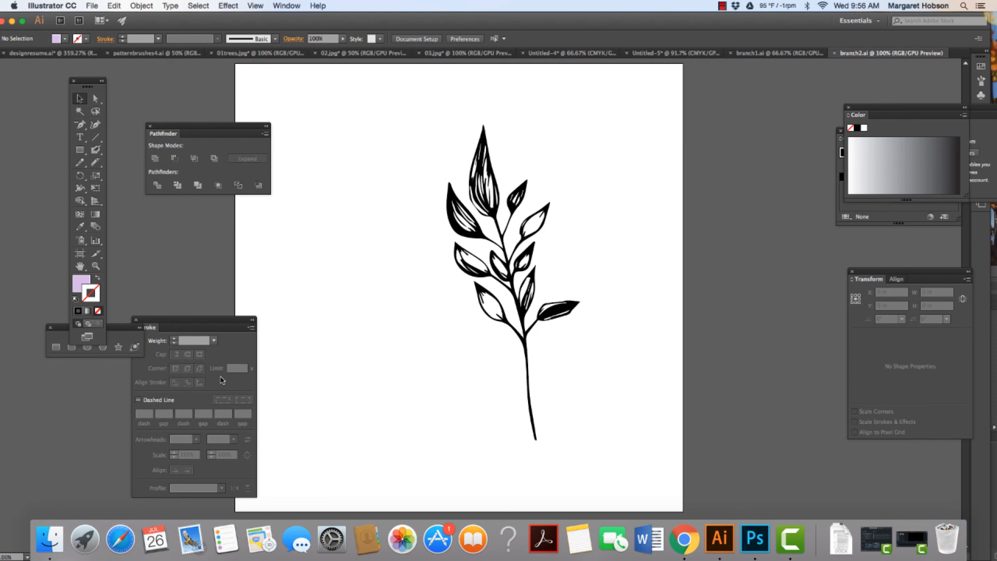
click(762, 53)
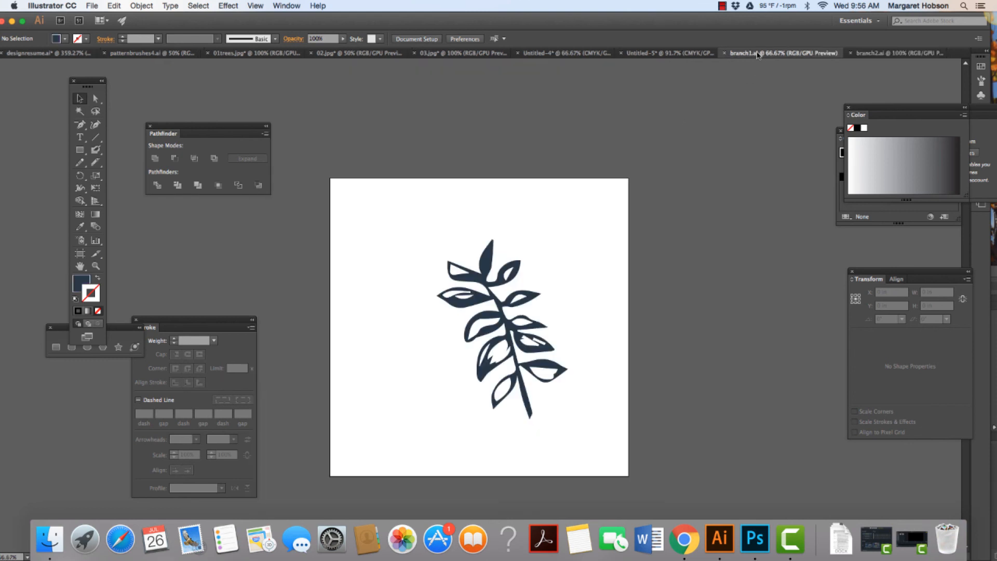
click(884, 53)
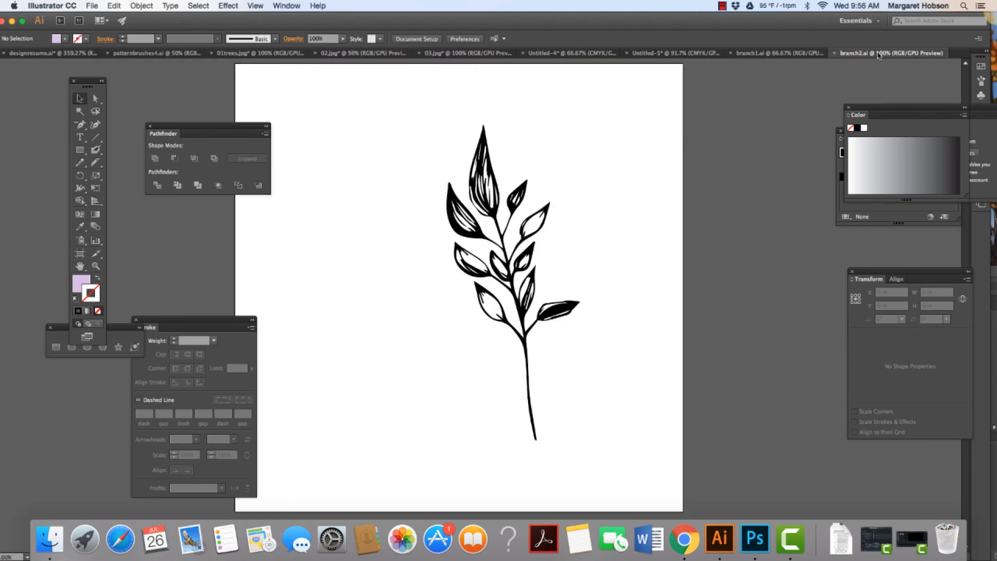